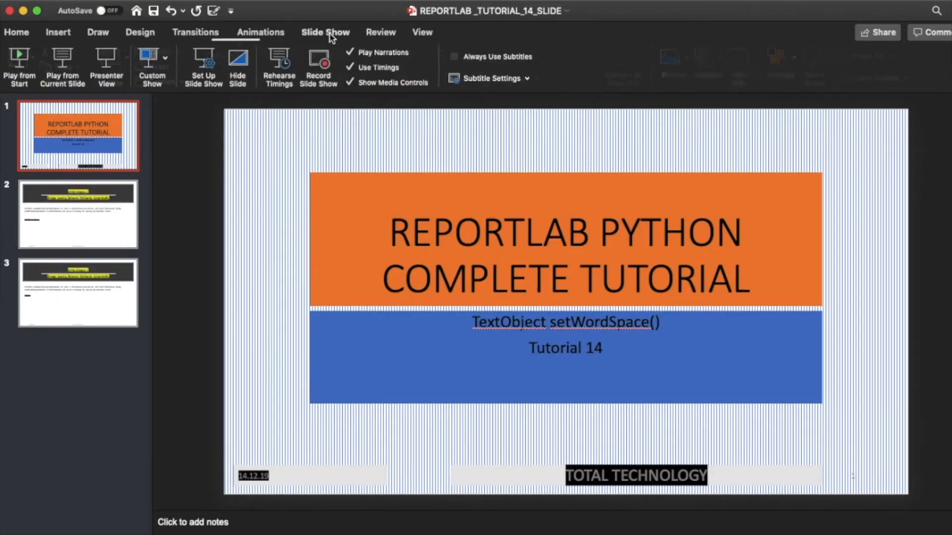
Start the ReportLab tutorial slide show from the title slide
click(19, 67)
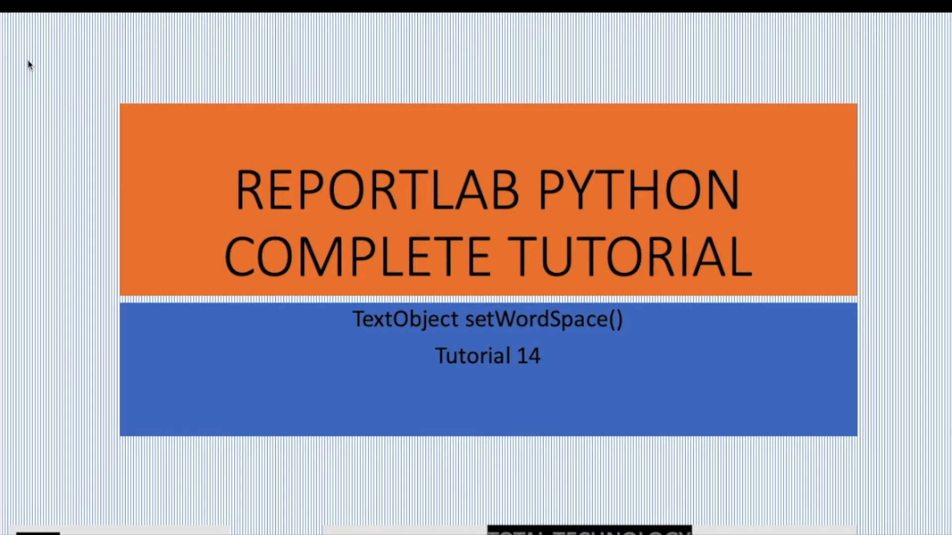
Advance to the setWordSpace() code slide 3, then end the slide show
key(Right)
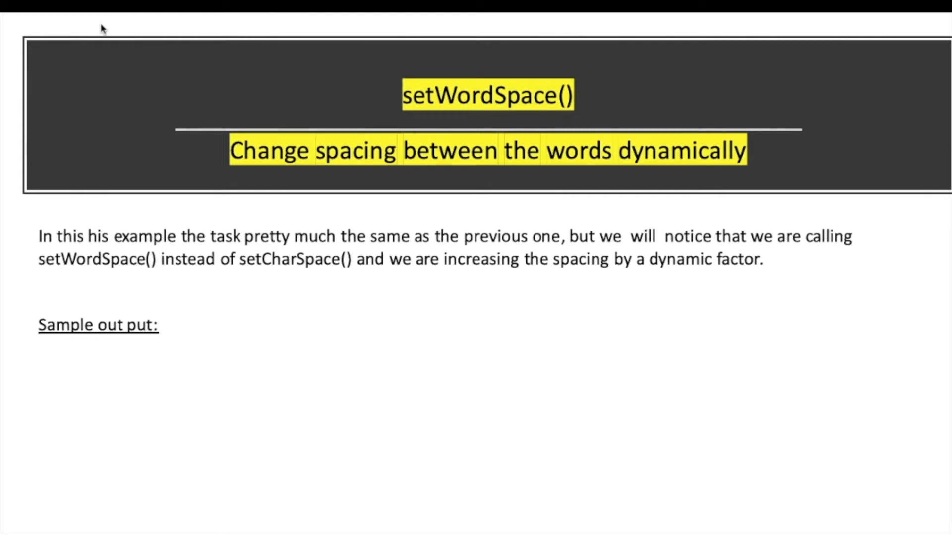
mouse_move(263, 274)
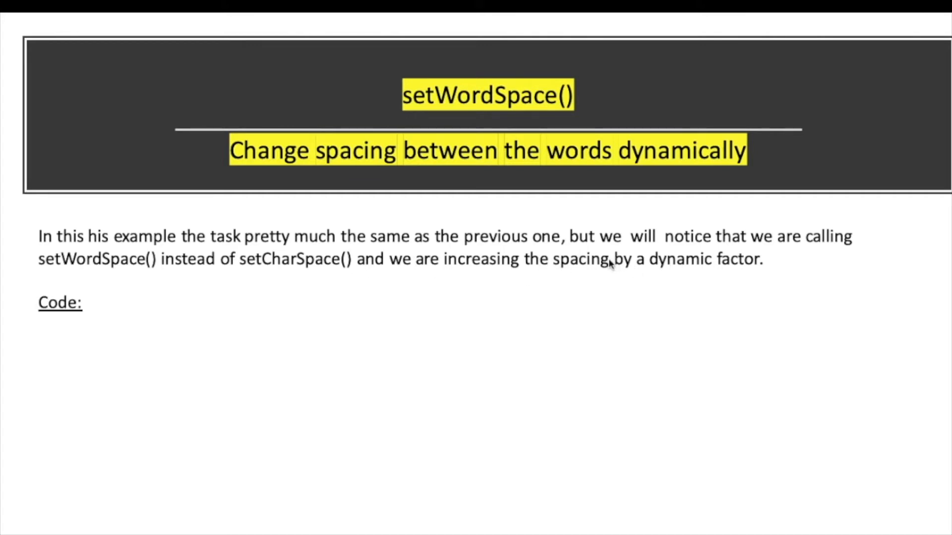
key(escape)
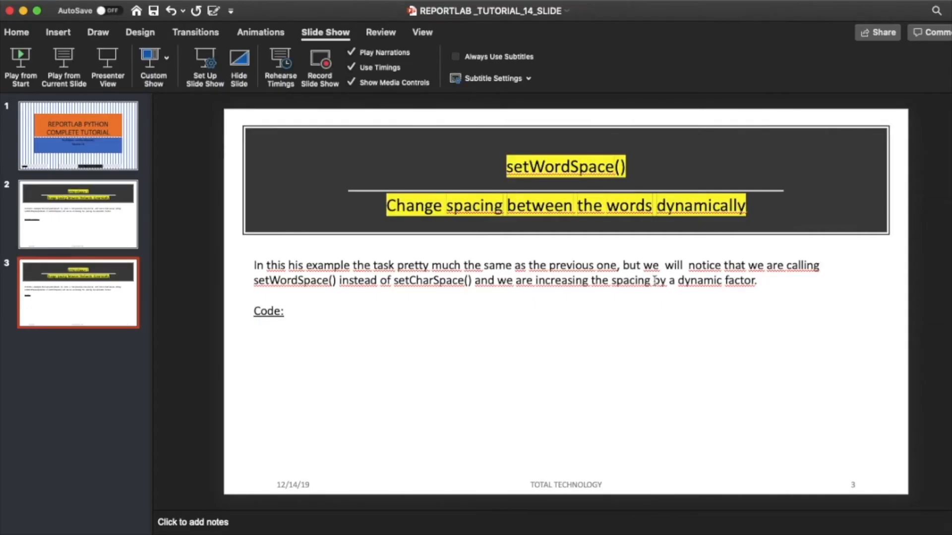
Insert 'of the words' after 'spacing' in slide 3's body text
click(649, 280)
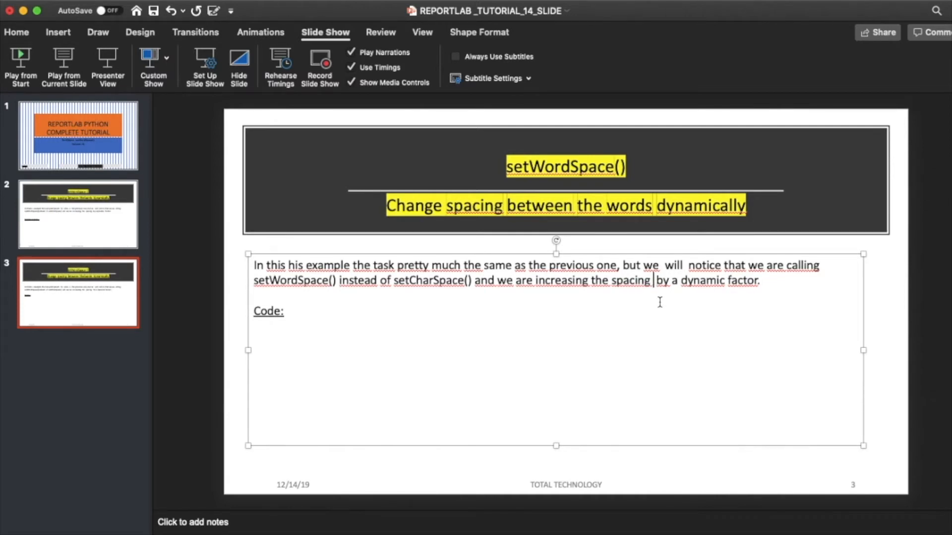
text(of the words)
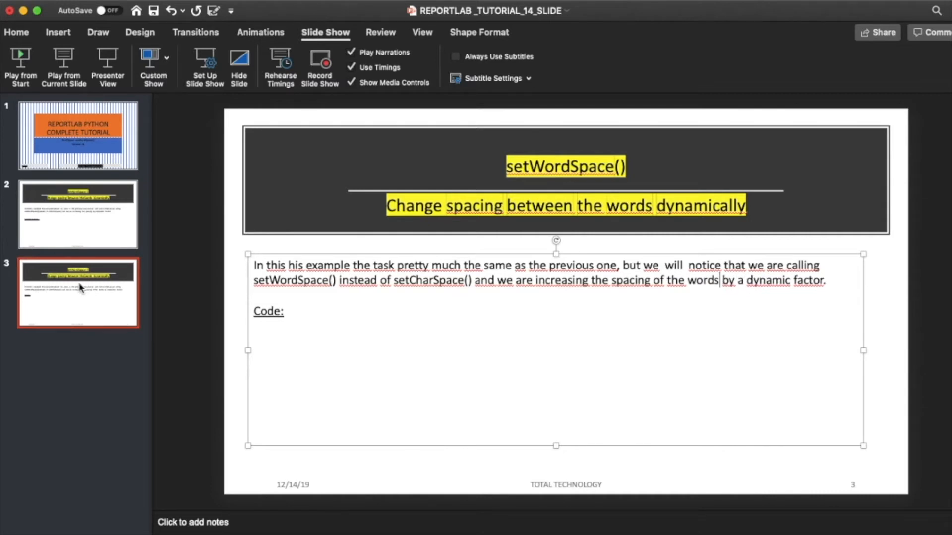
click(344, 352)
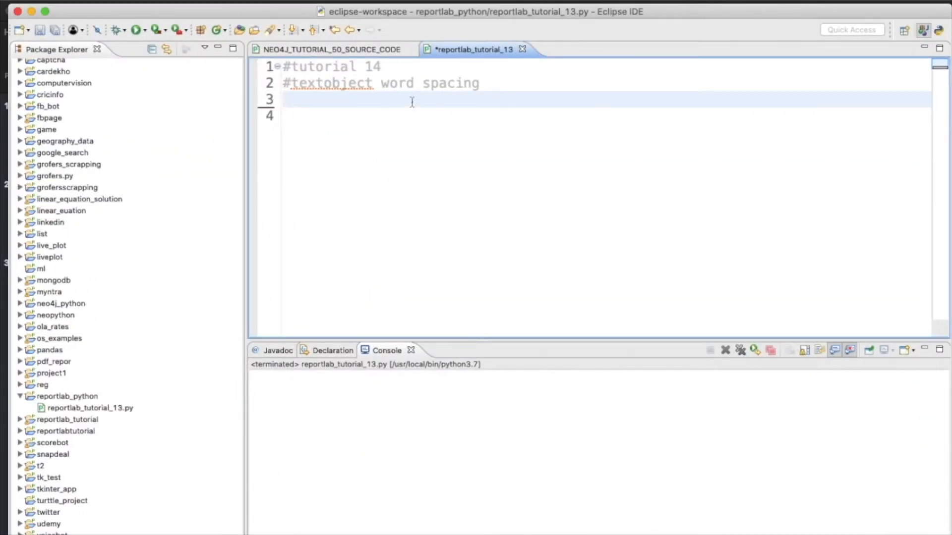
Add 'from reportlab.pdfgen import canvas' and 'from reportlab.lib.units import cm' with autocomplete
text(from)
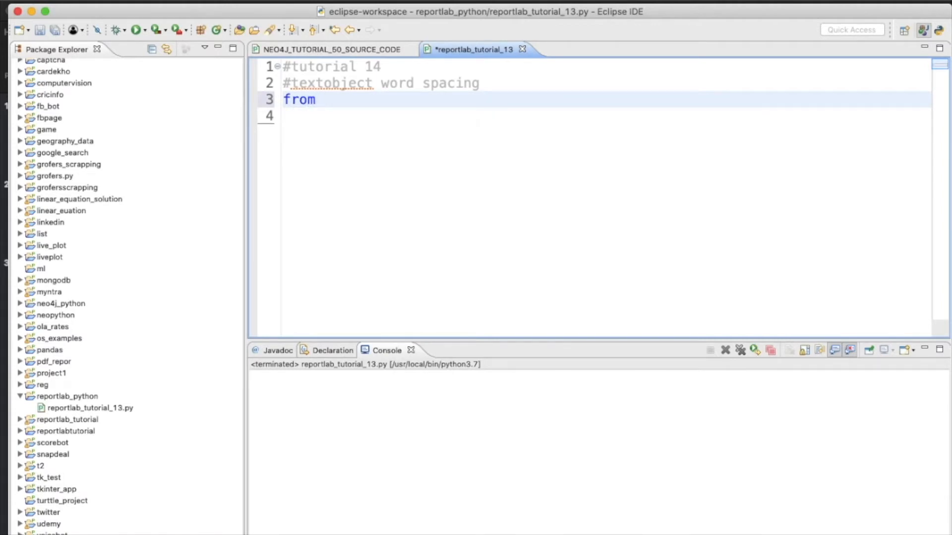
text(reportlab.)
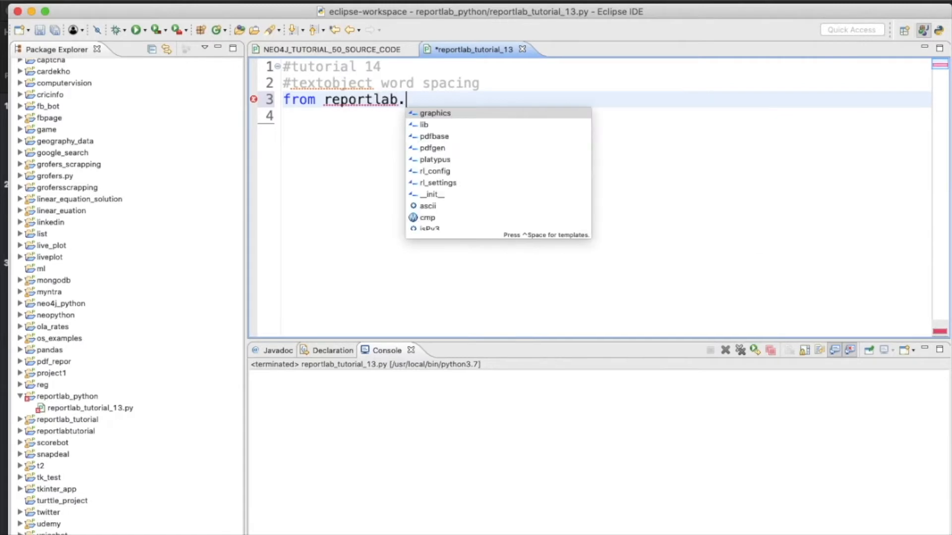
text(pdfgen import)
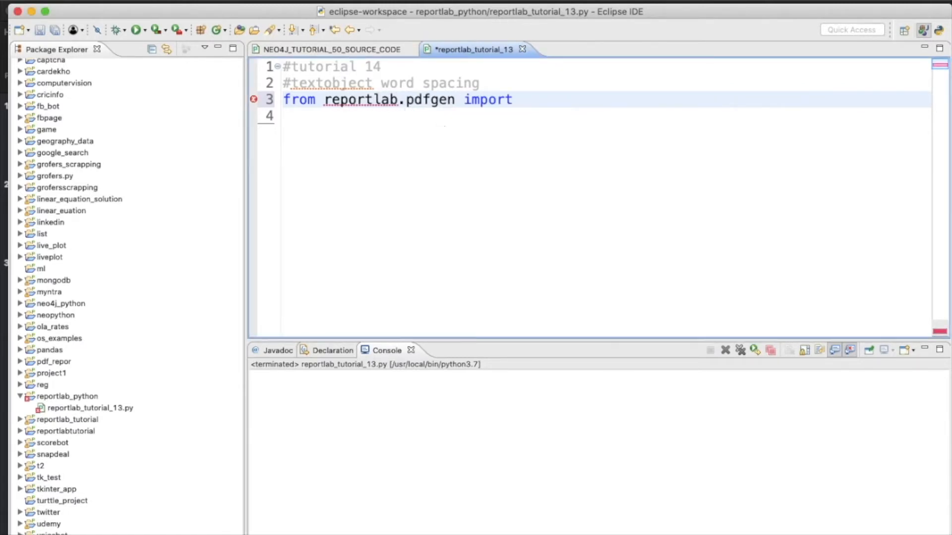
text(canvas)
click(606, 116)
text(f)
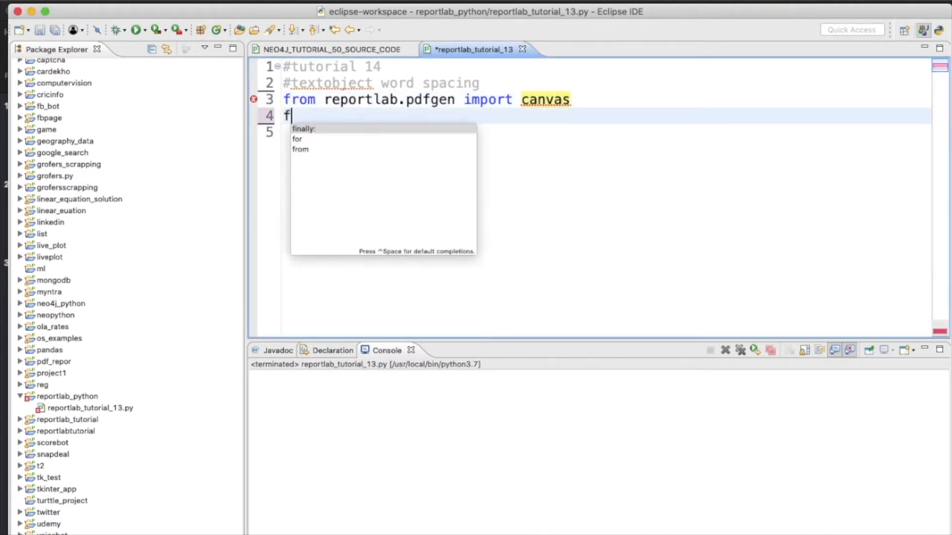
text(rom re)
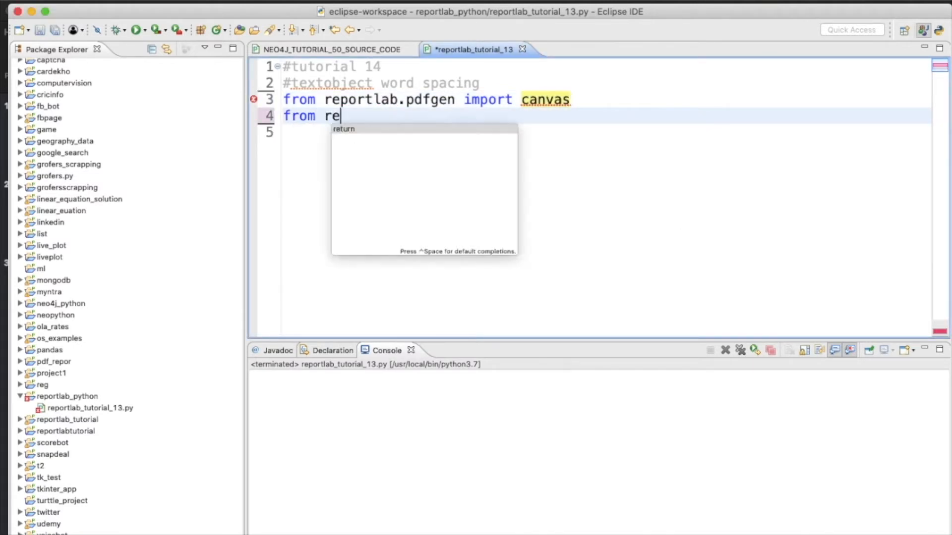
text(por)
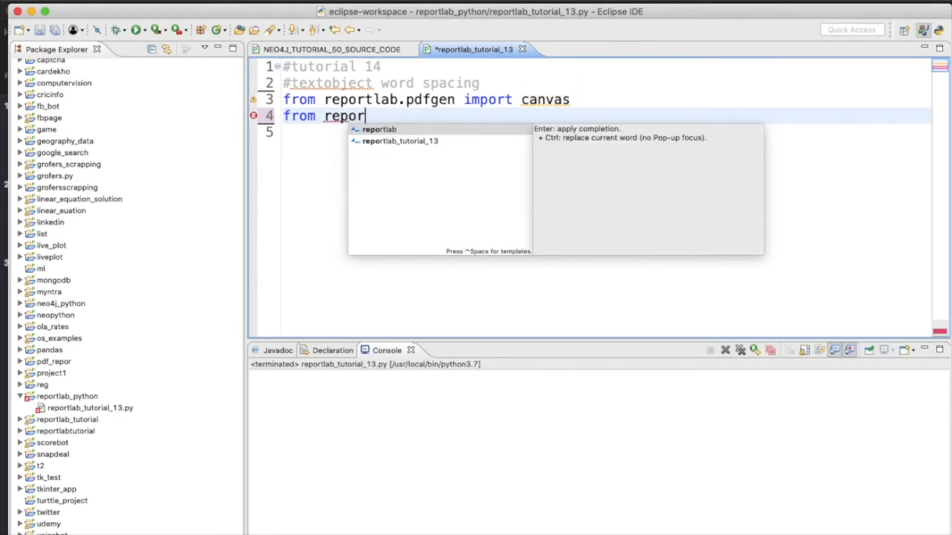
text(tlab.)
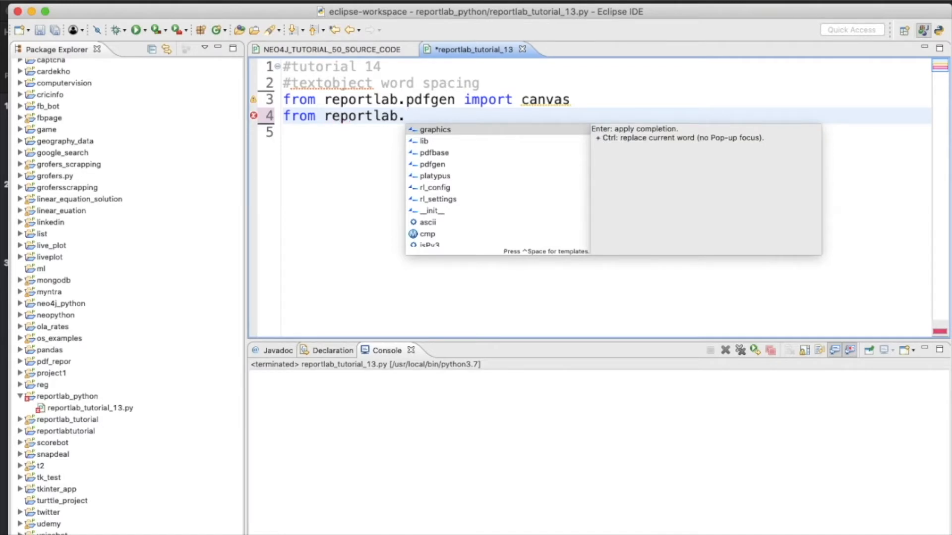
text(li)
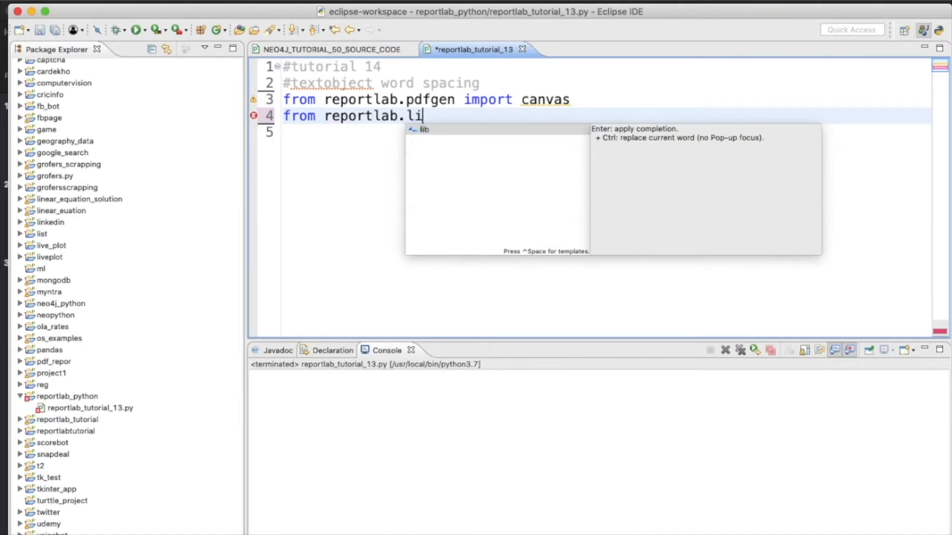
text(b.units import)
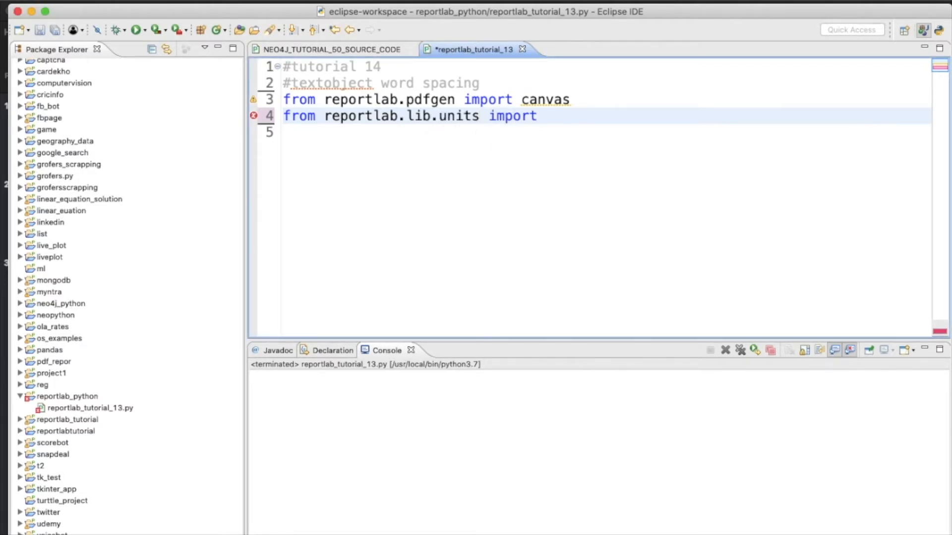
text(class)
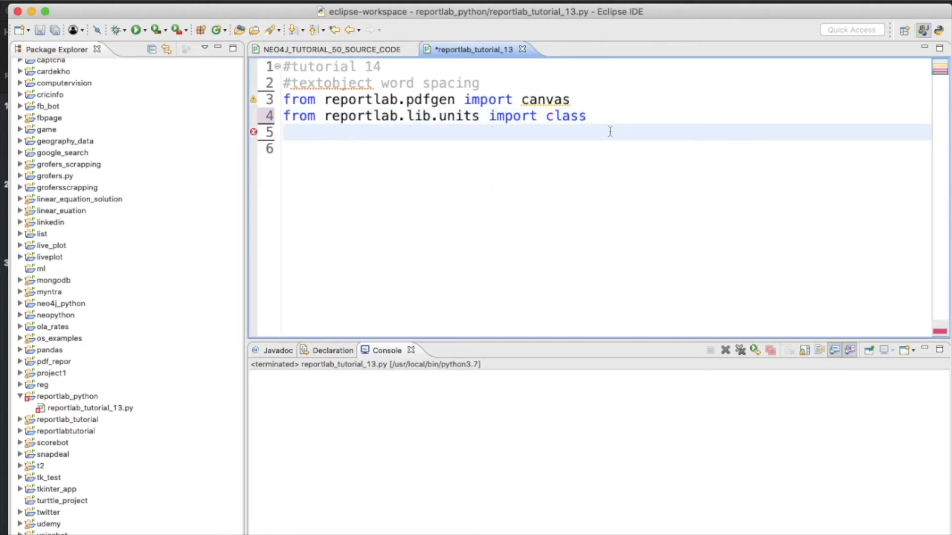
text(cm)
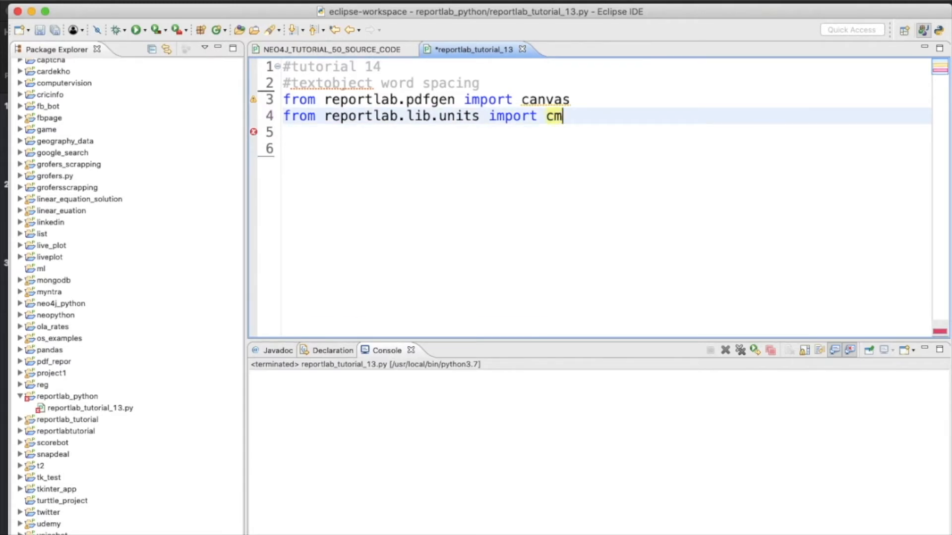
Write pdf=canvas.Canvas("tutorial14.pdf", bottomup=0) on line 6
text(pdf)
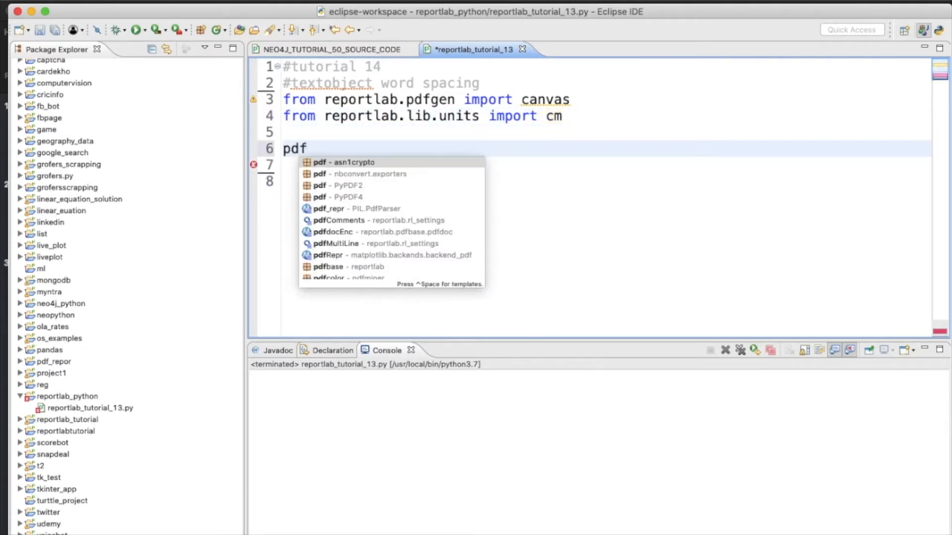
text(=)
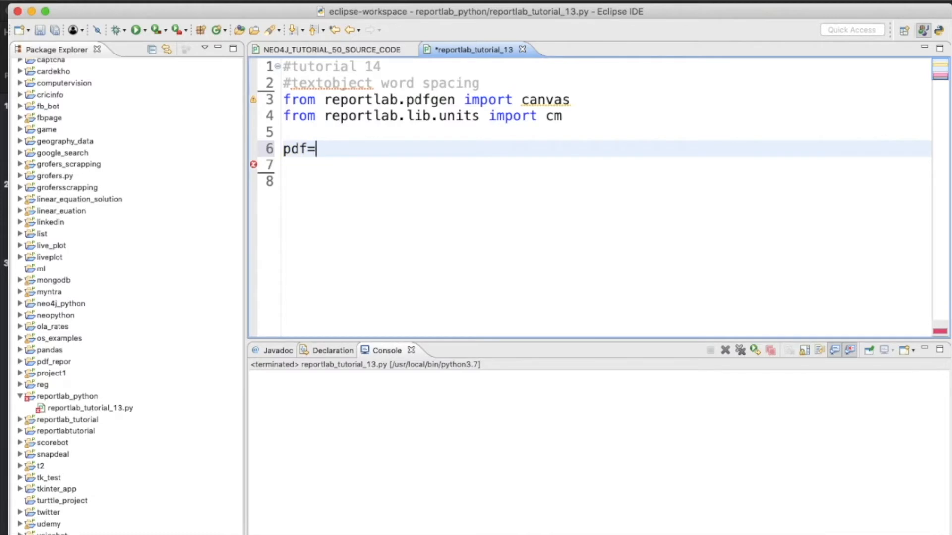
text(can)
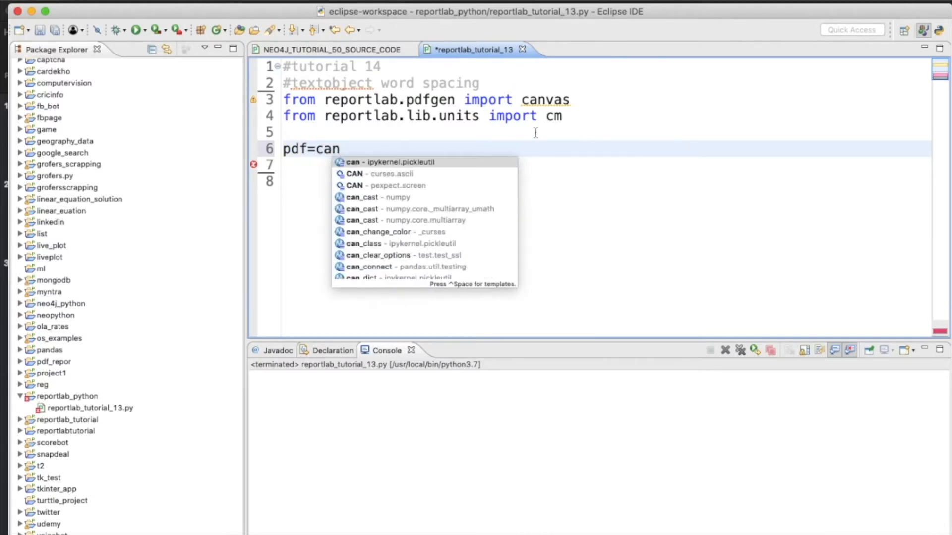
text(v)
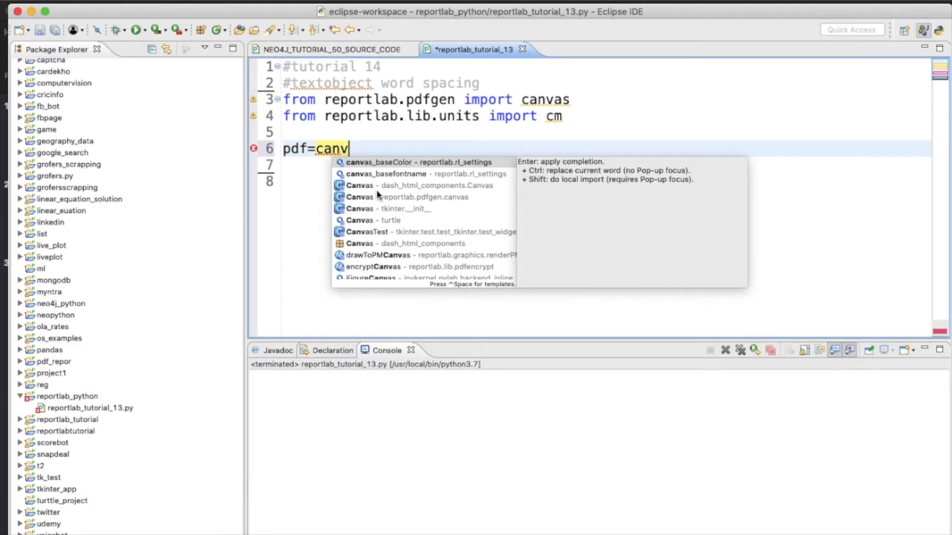
text(as.)
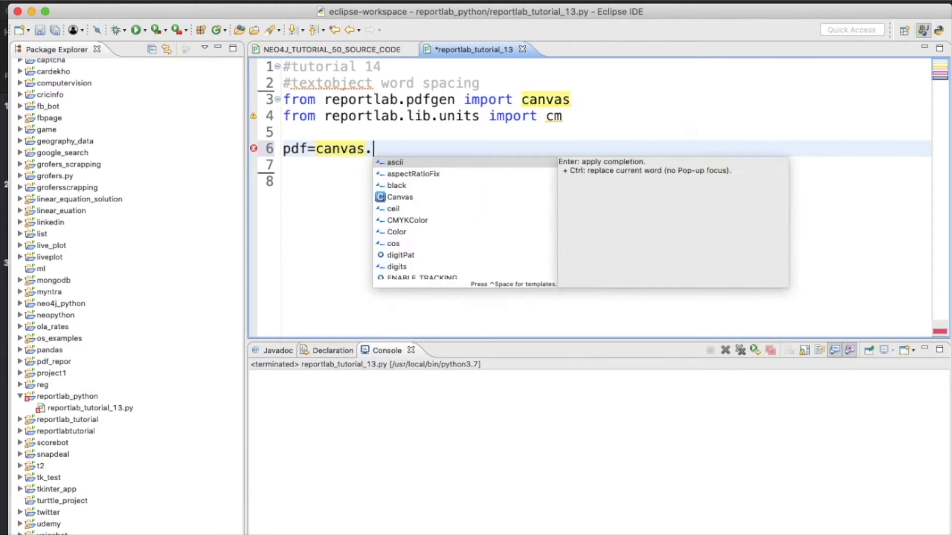
text(Canvas(")
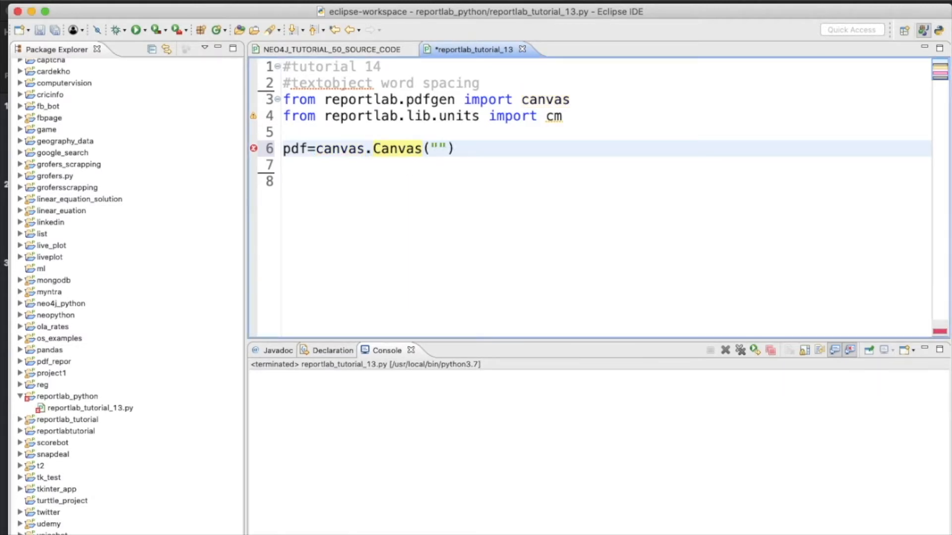
text(7)
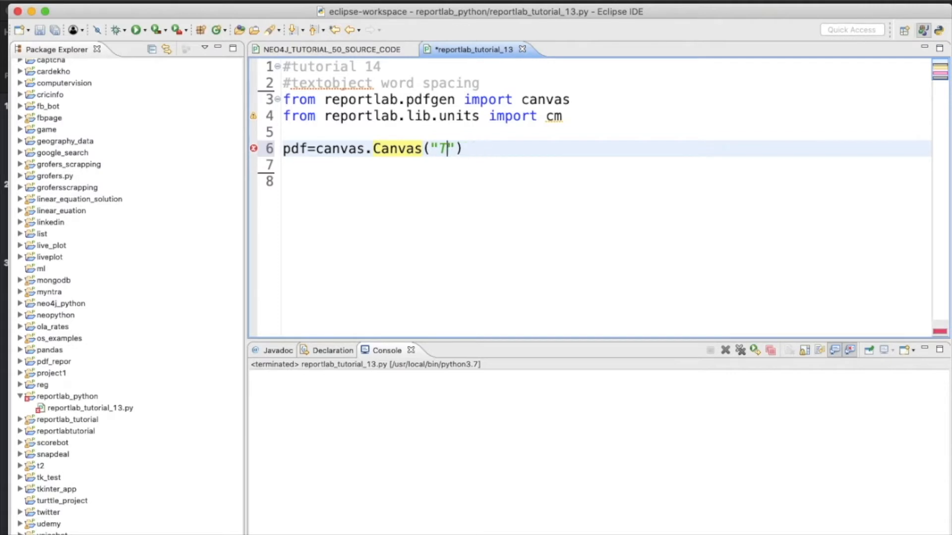
text(tutorial14.pdf)
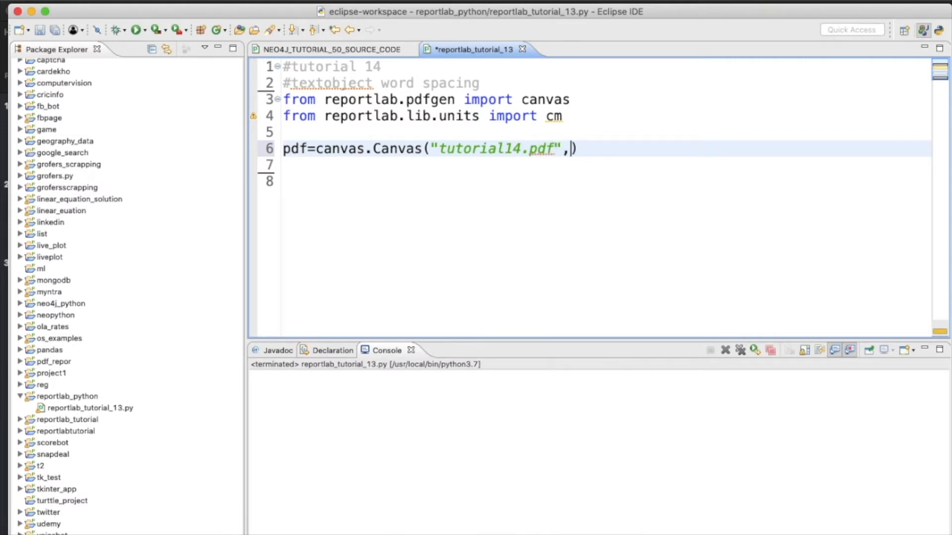
text(b)
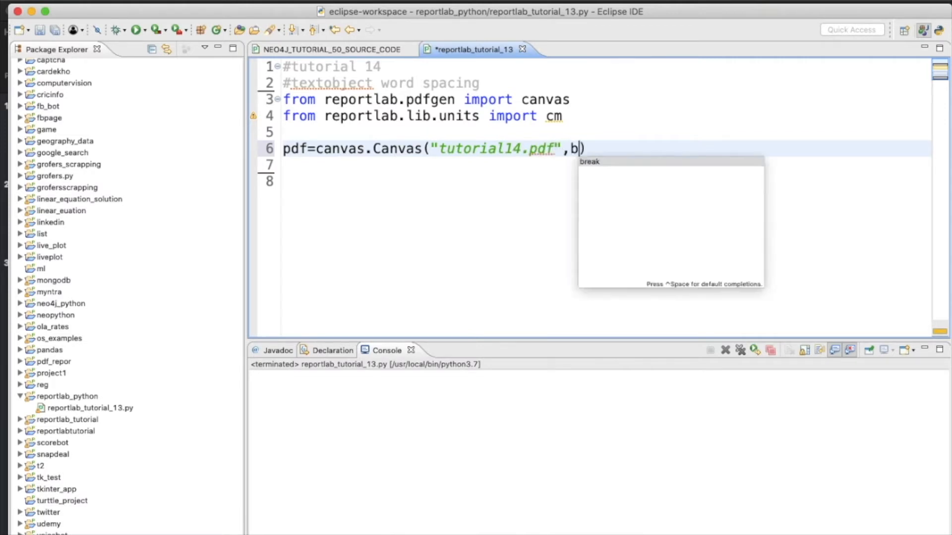
text(ottomup=)
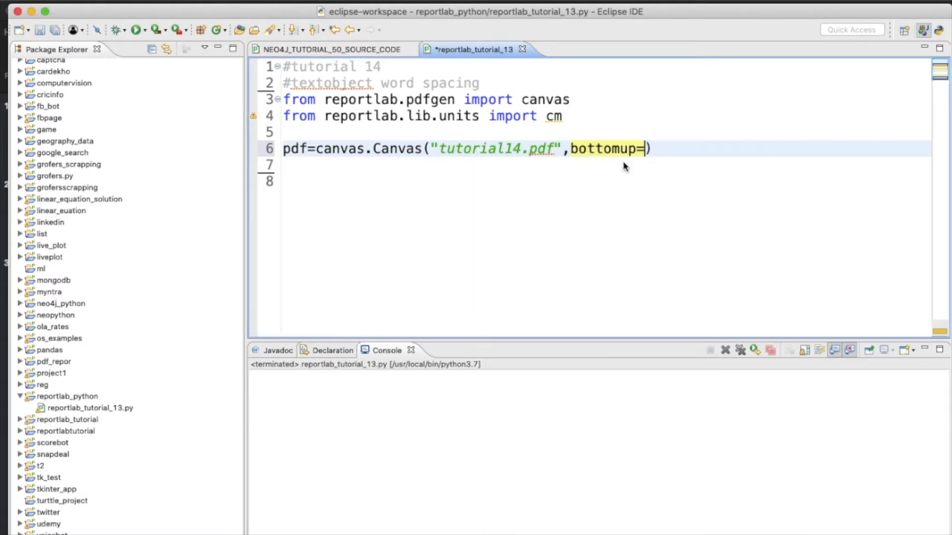
text(0)
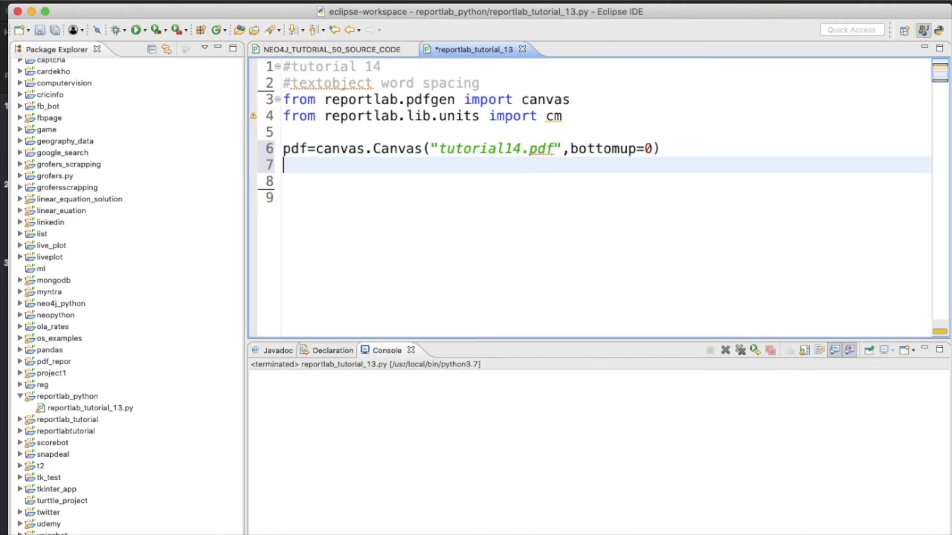
text(p)
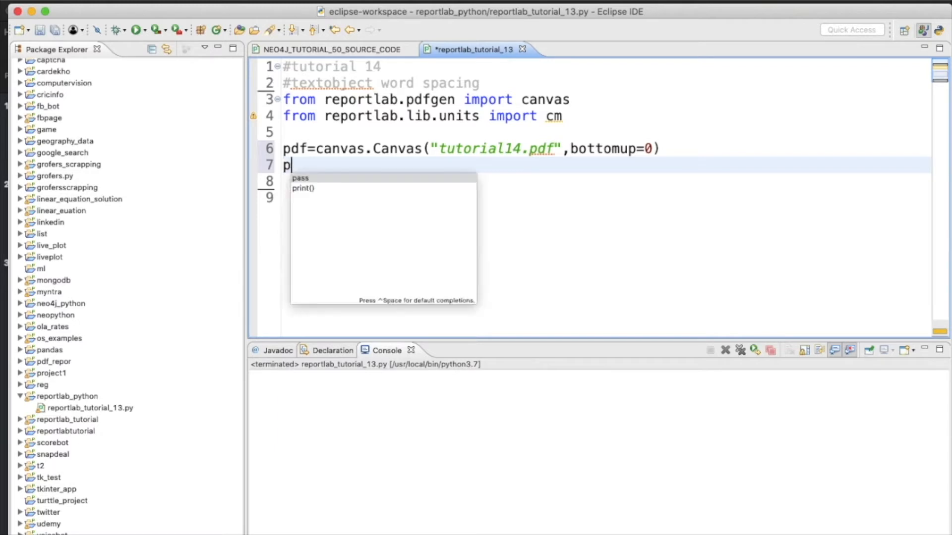
Add pdf.translate(cm, cm) to shift the canvas origin
text(df.translate(dx, dy)
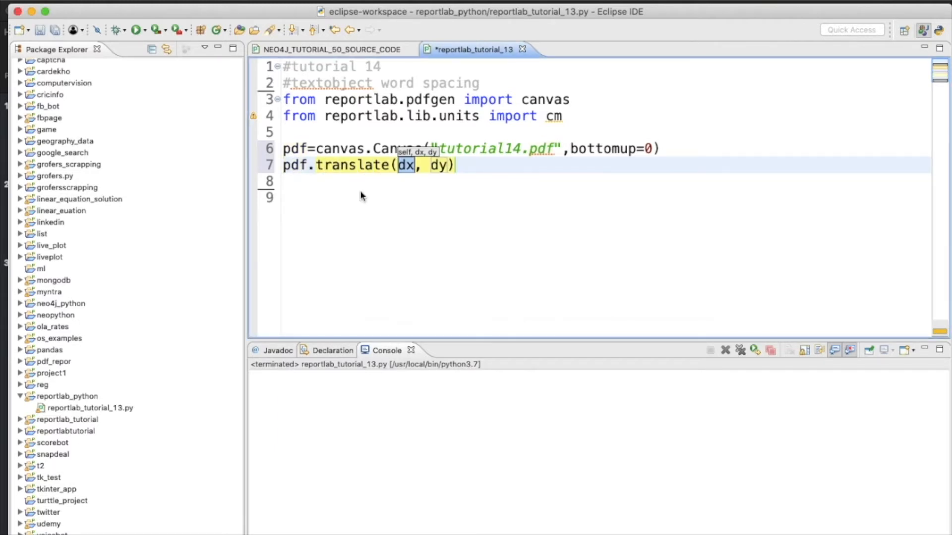
text(cm)
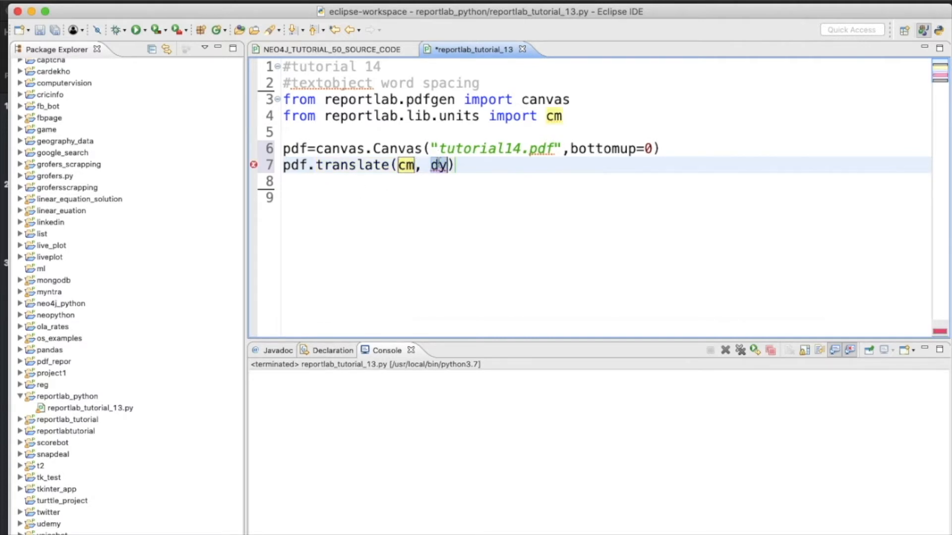
text(cm)
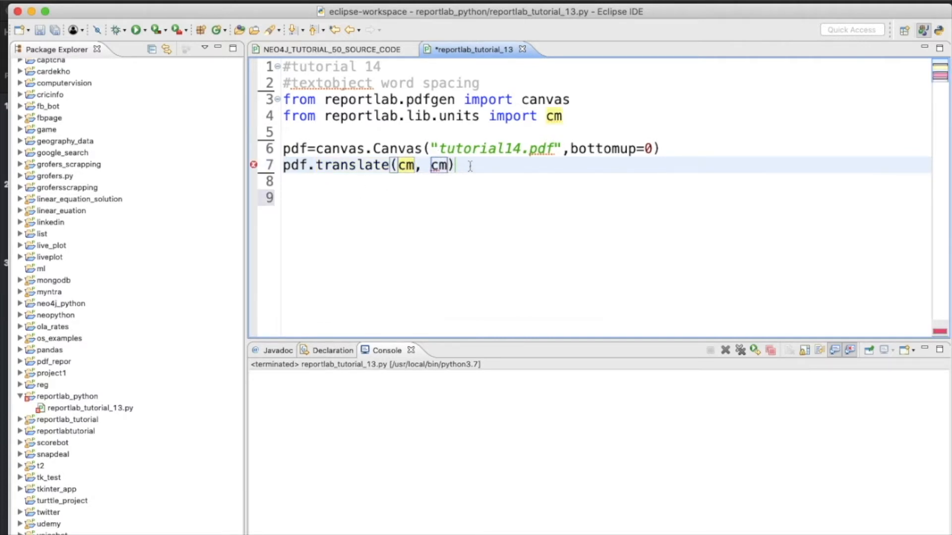
key(Return)
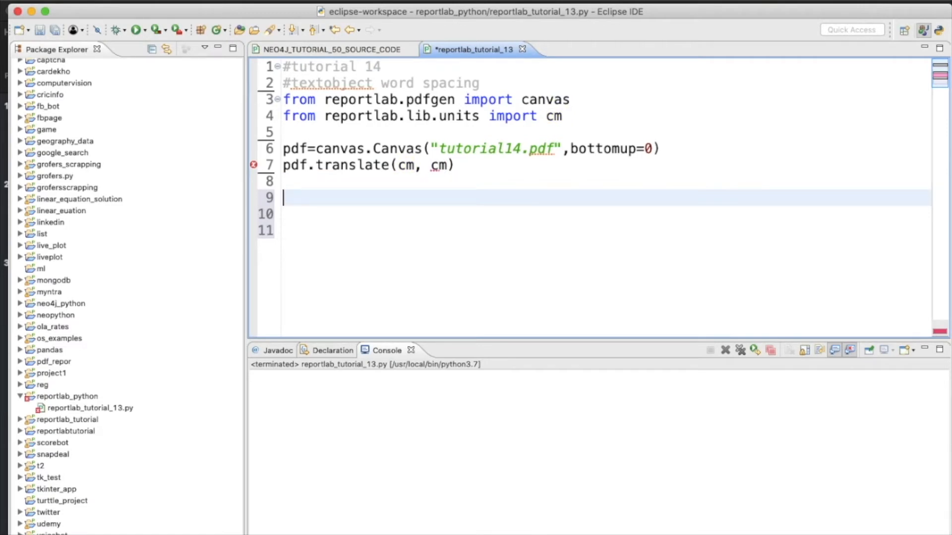
Create the text object with textobject=pdf.beginText(), clearing placeholder arguments
text(pdf.)
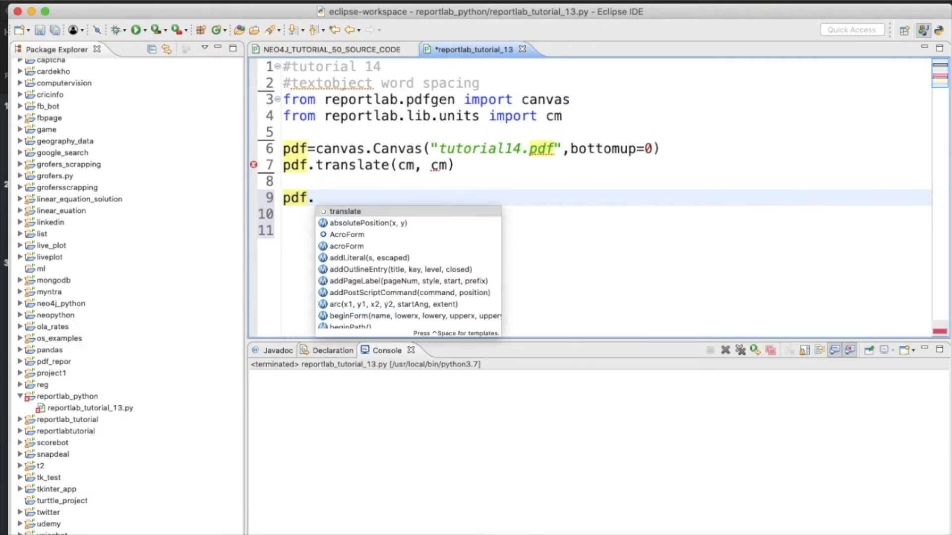
text(beginText(x, y, direction)
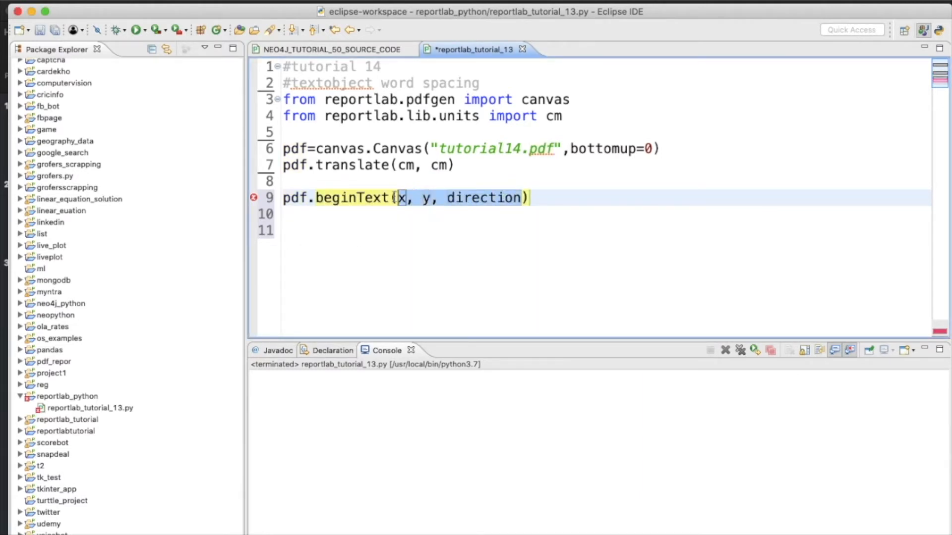
key(Delete)
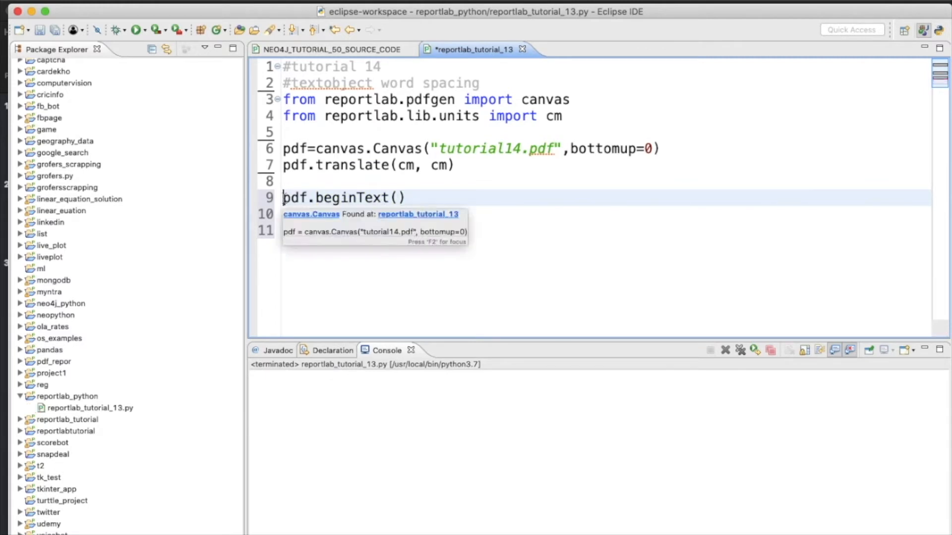
text(textobject=)
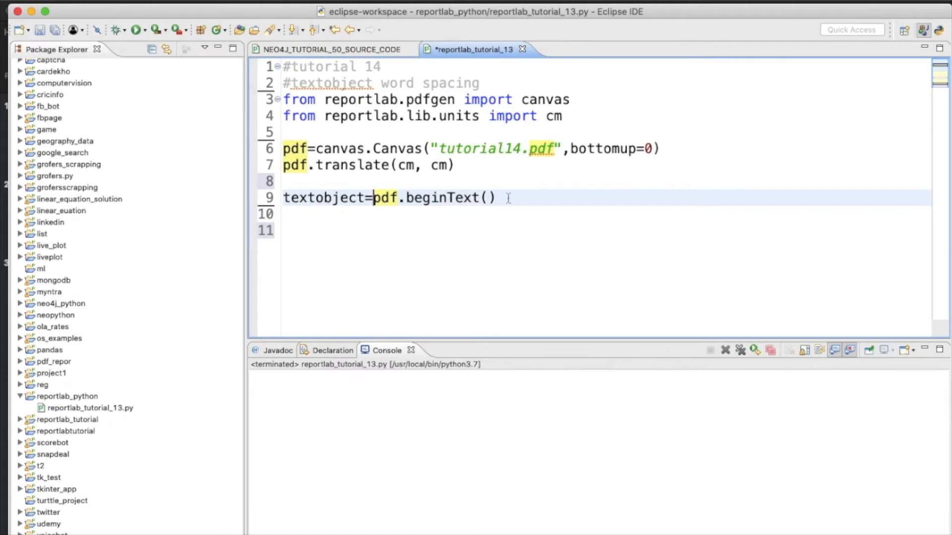
text(text)
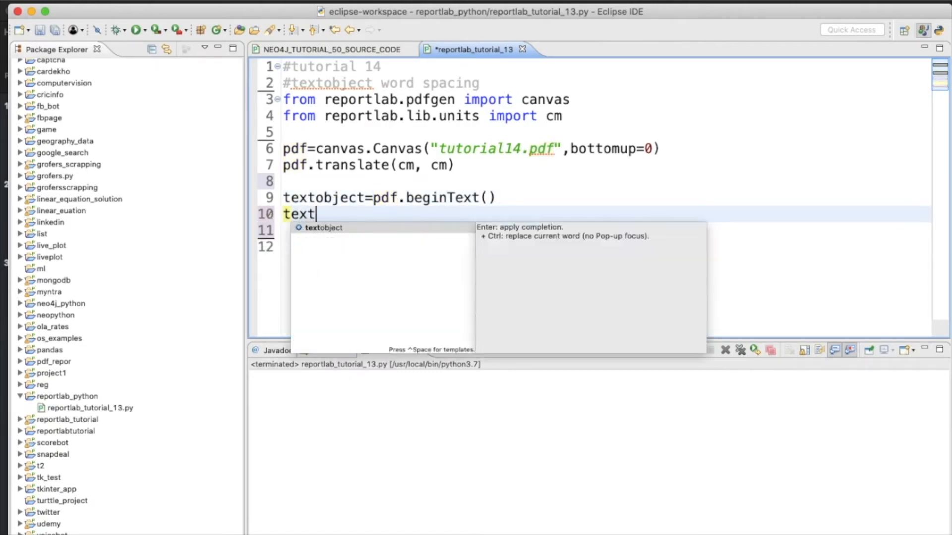
Add textobject.setTextOrigin(10, 10) on line 10
text(ob)
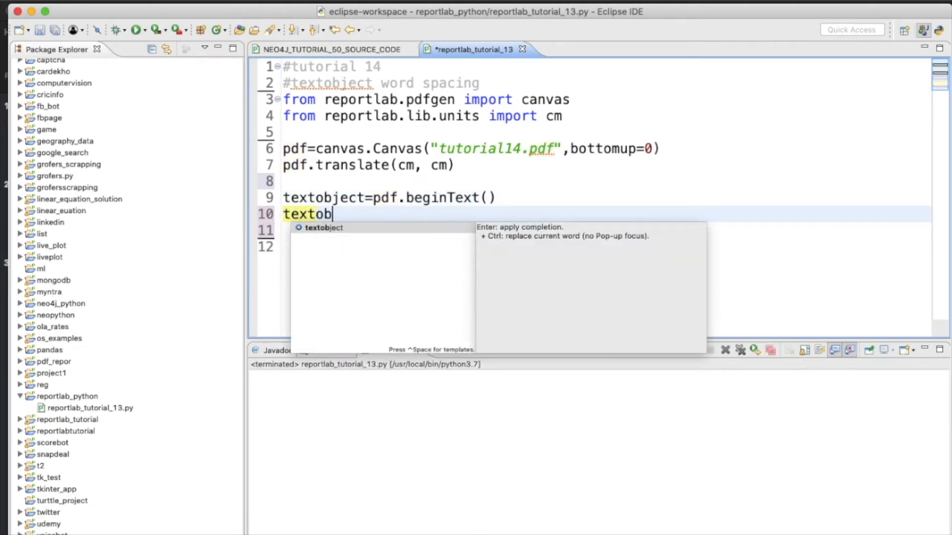
text(ject.b)
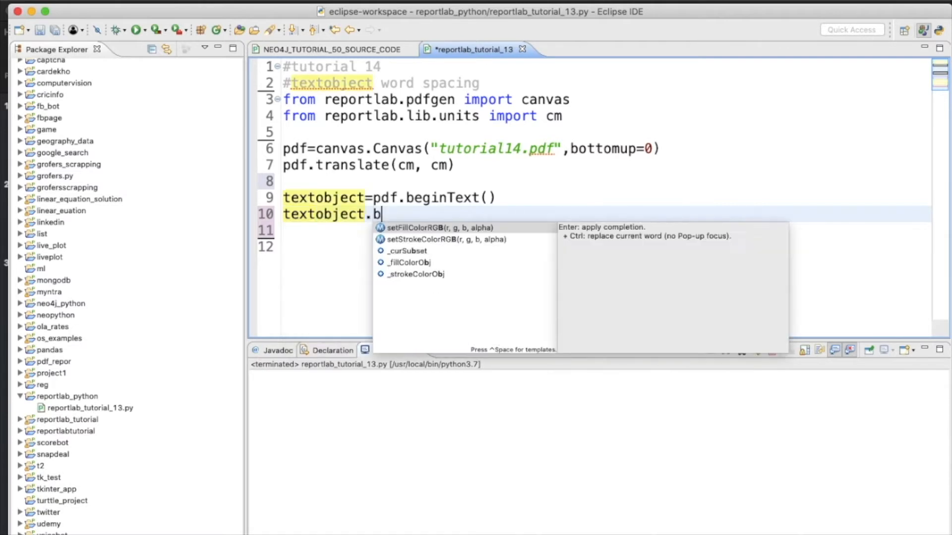
text(et)
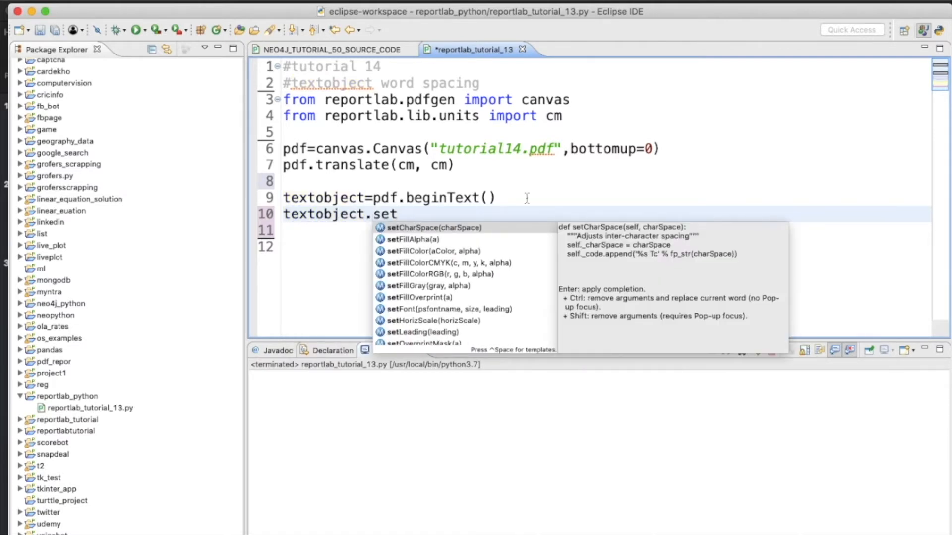
text(tOrigin(x, y)
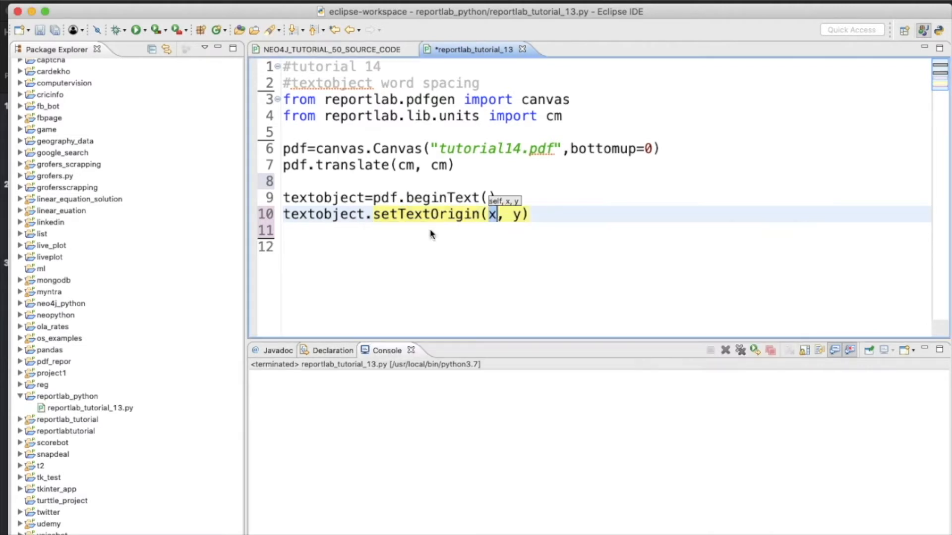
text(1)
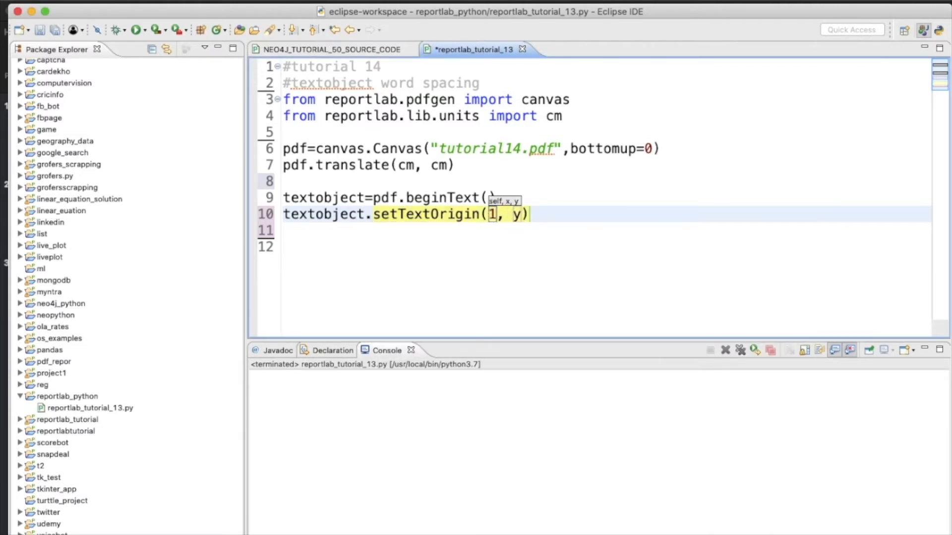
text(0)
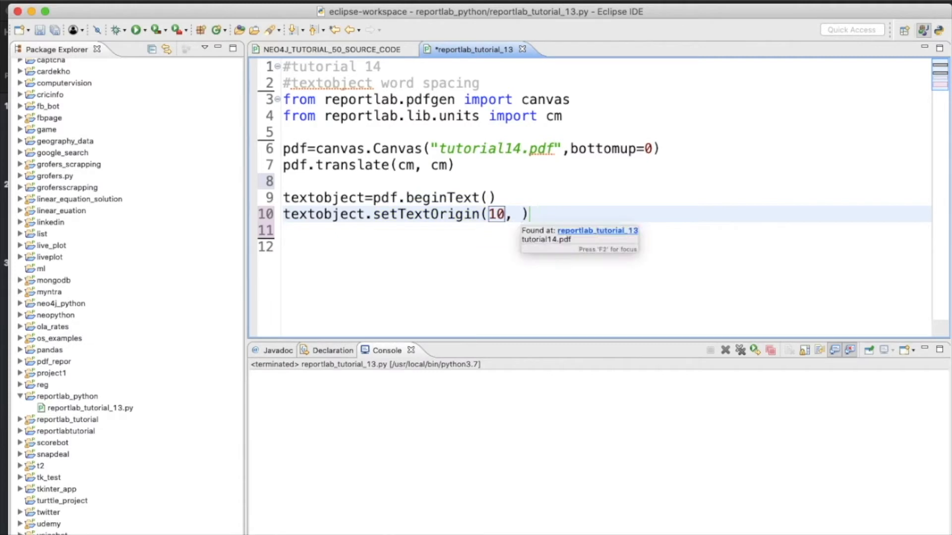
text(10)
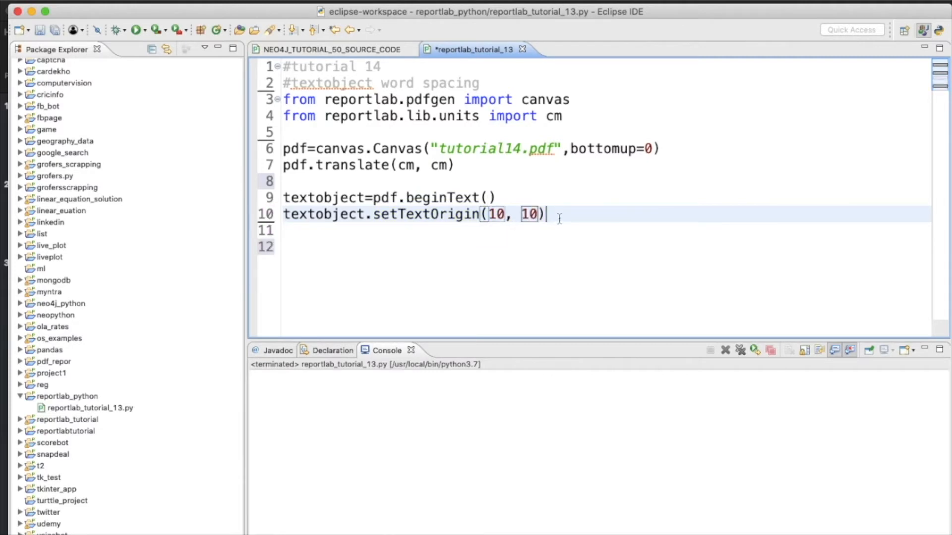
text(text=")
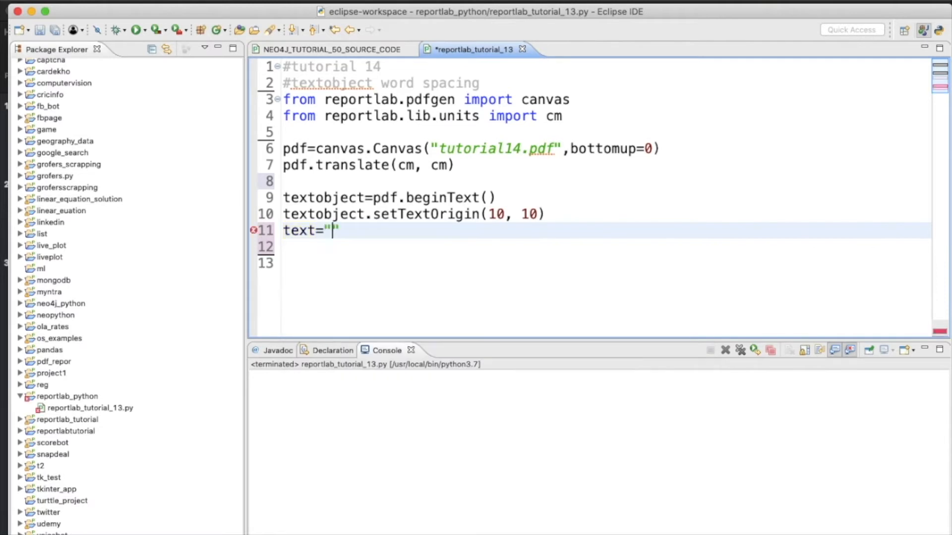
Assign text="please subscribe to our channel total technology", fixing the typos
text(ple)
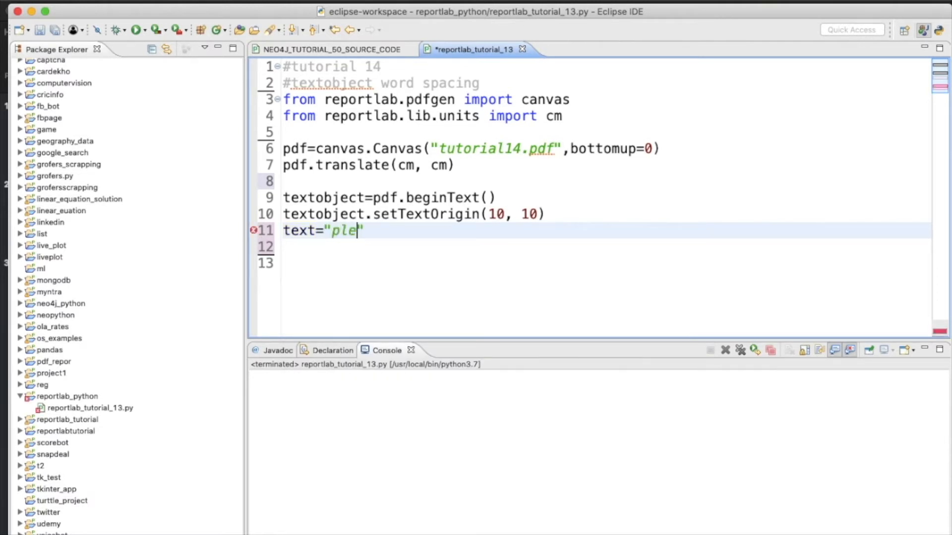
text(ase sub)
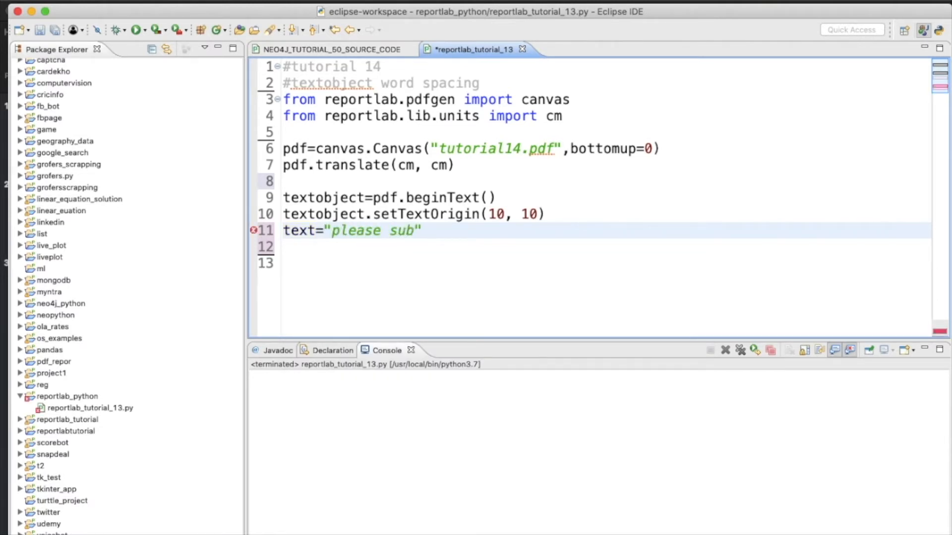
text(scrime)
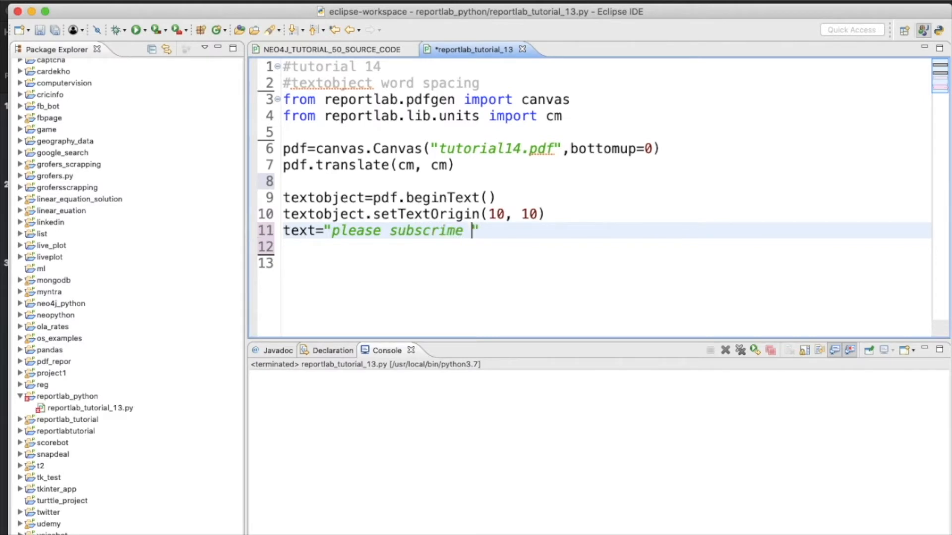
text(to pur)
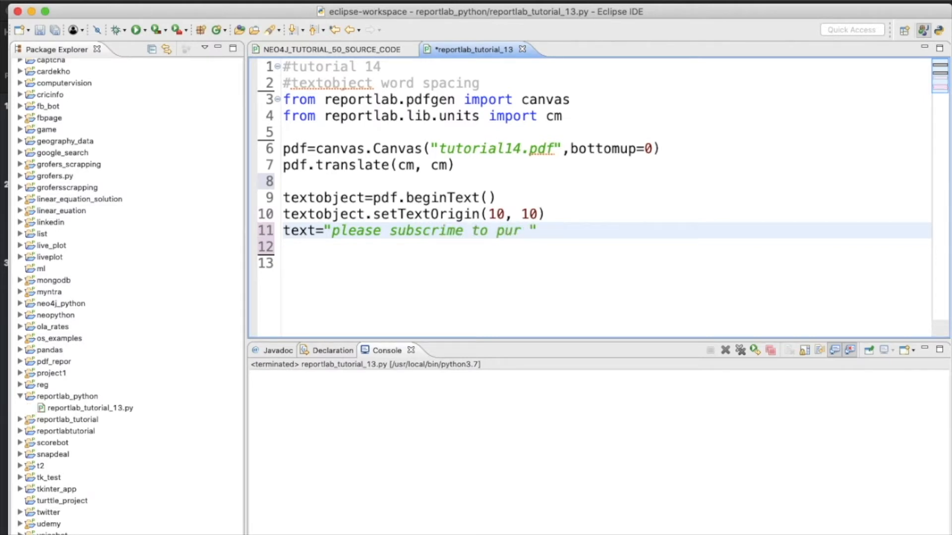
text(our ch)
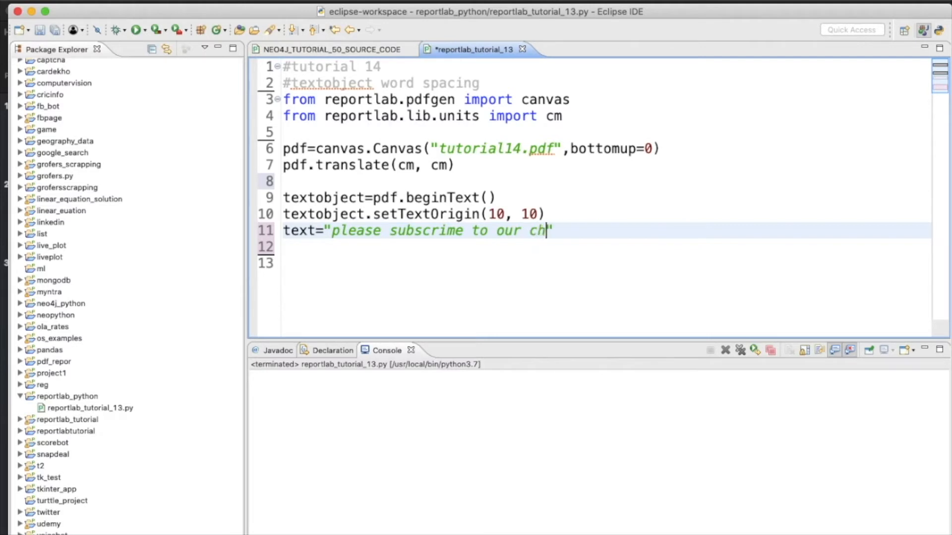
text(annel)
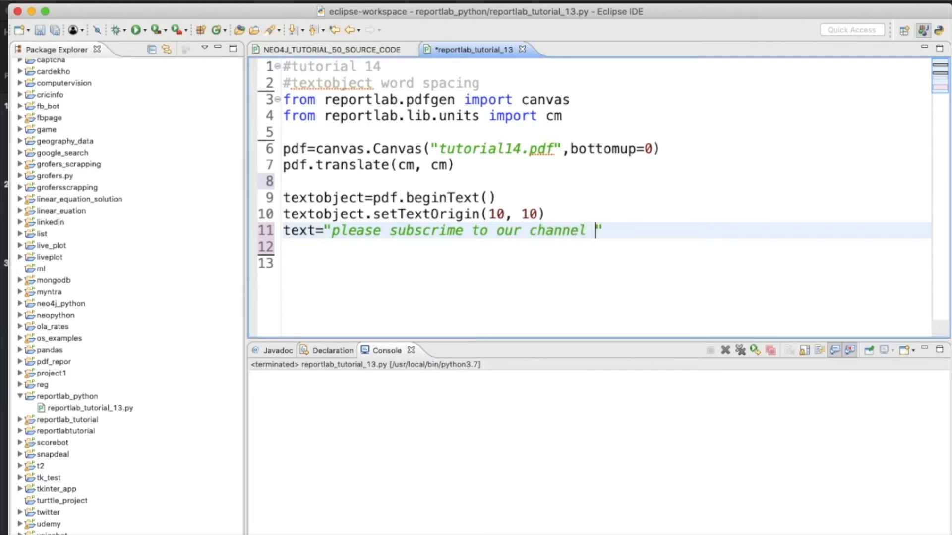
text(total)
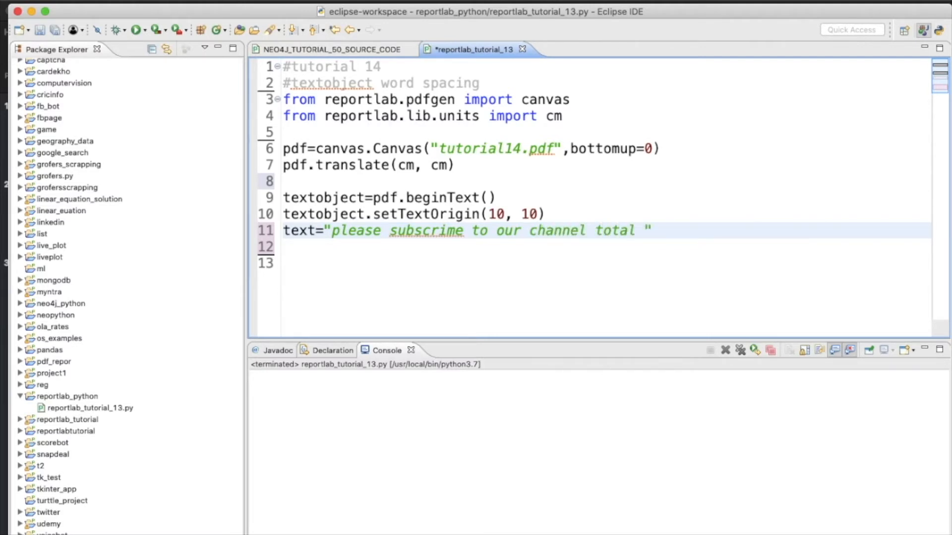
text(technology)
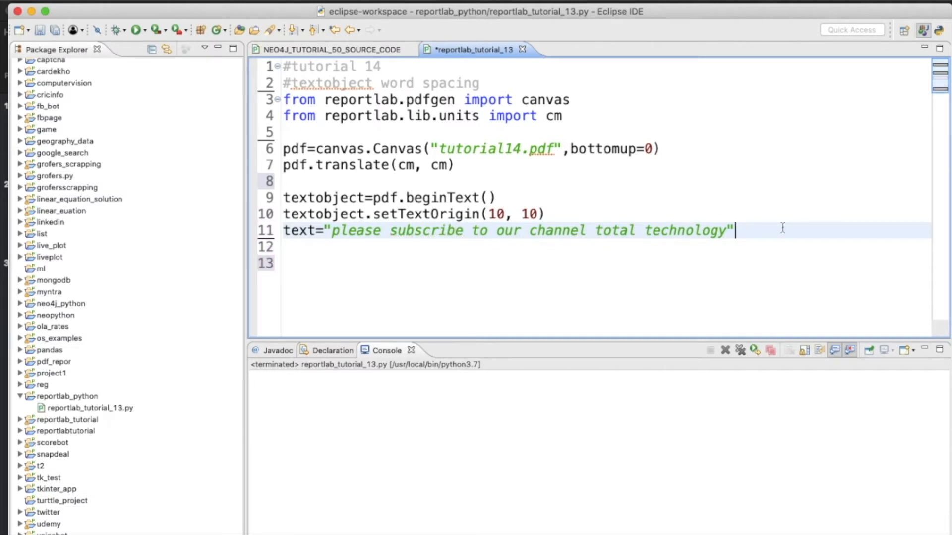
text(for i in ra)
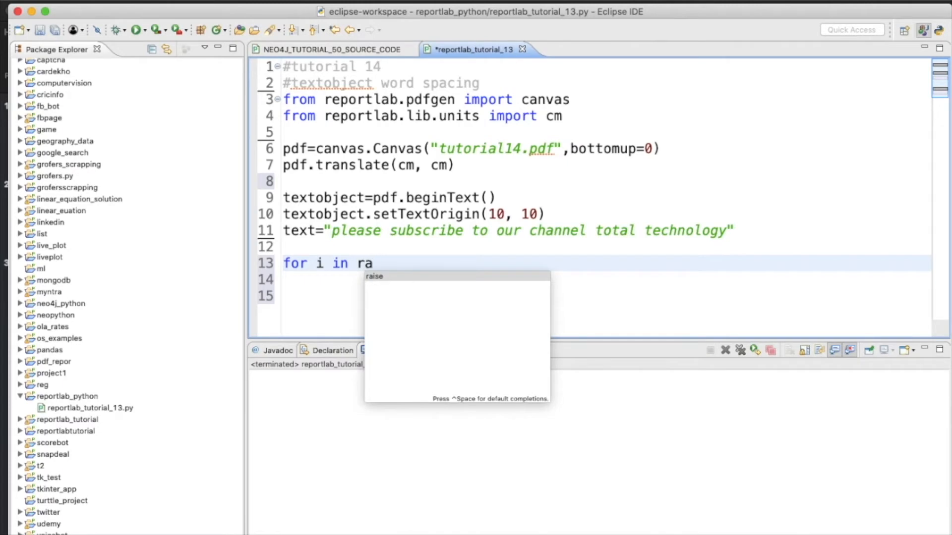
Finish the for i in range(15) loop and call textobject.textLine(text) inside it
text(nge()
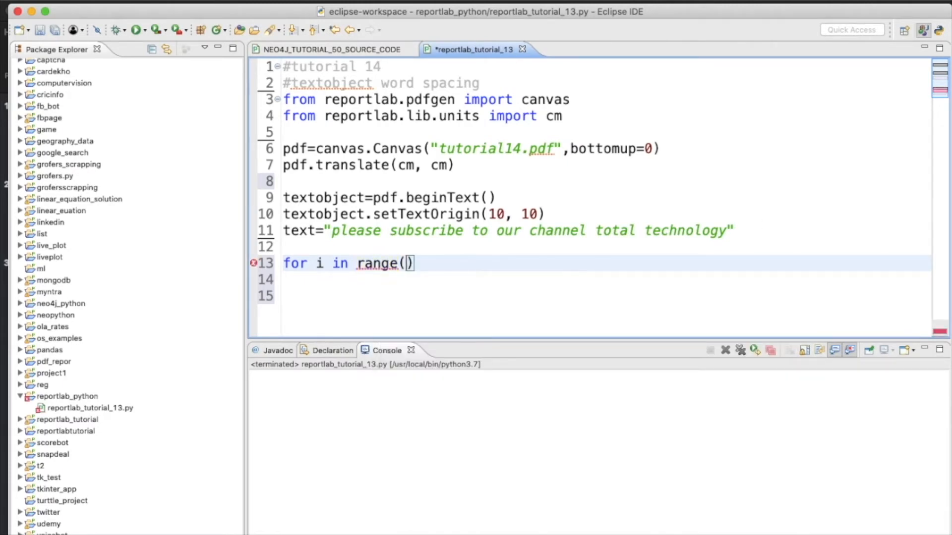
text(15)
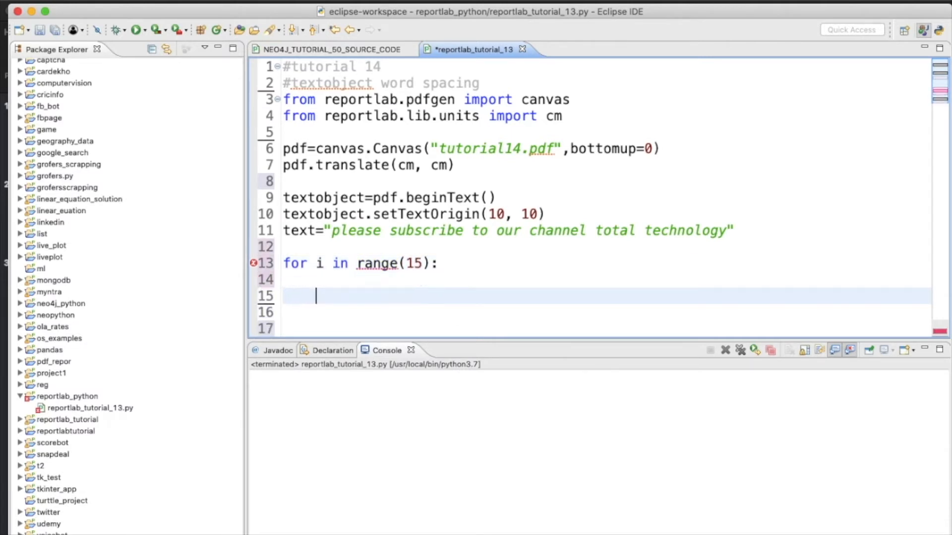
key(Backspace)
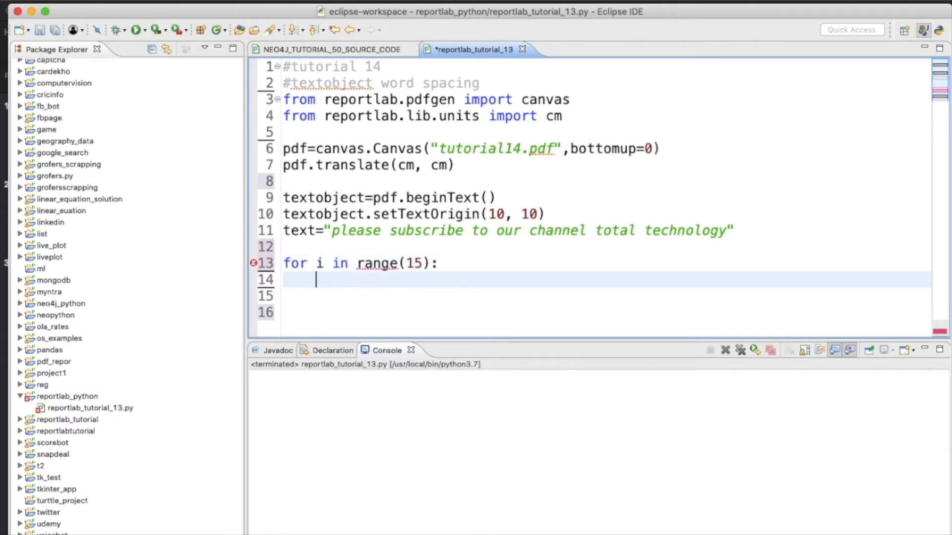
text(texr)
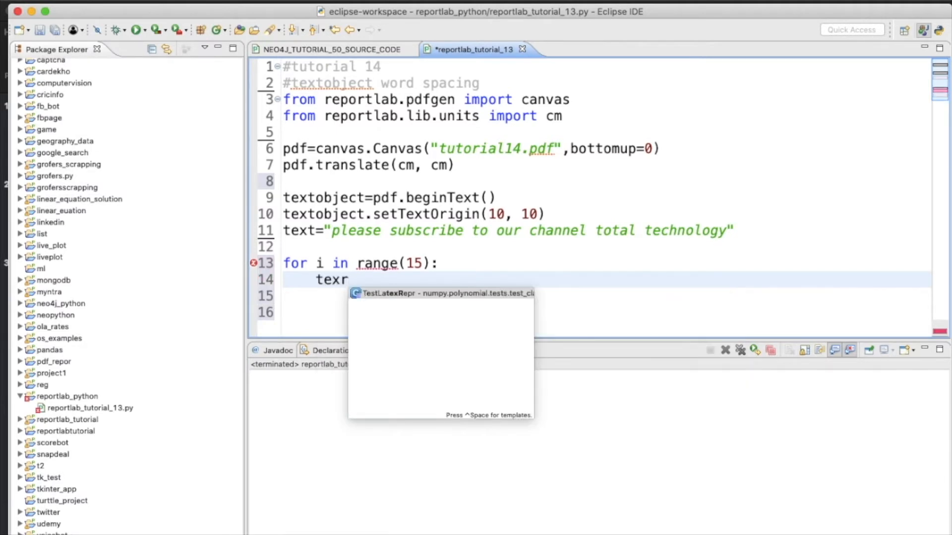
text(x)
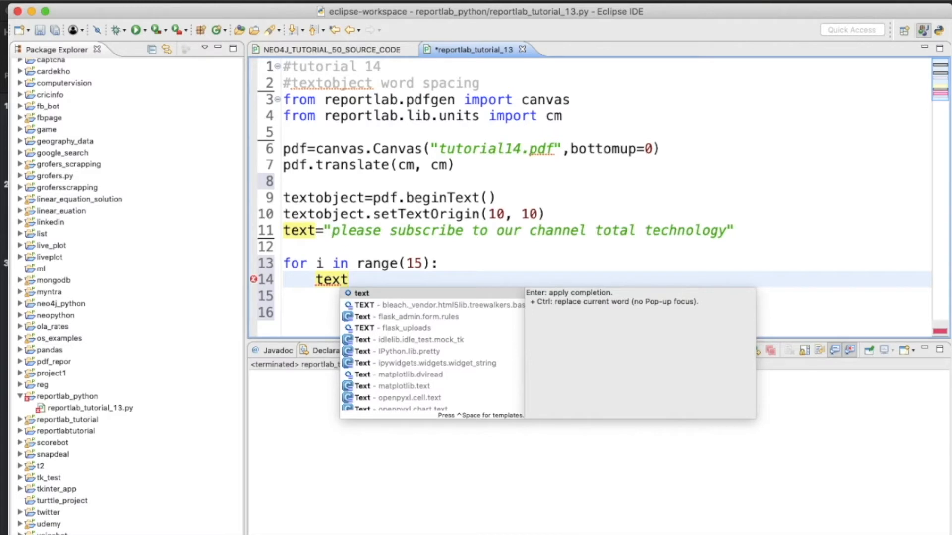
text(.text)
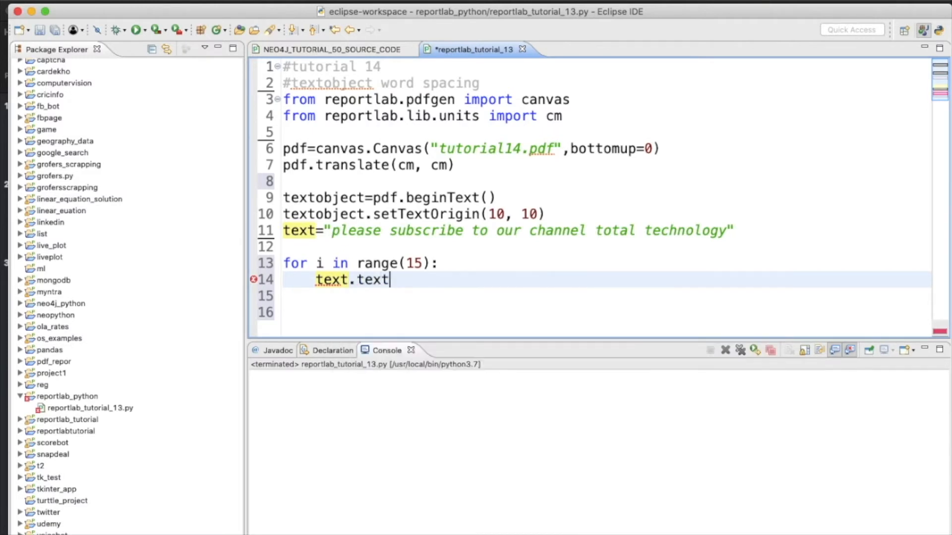
key(BackSpace)
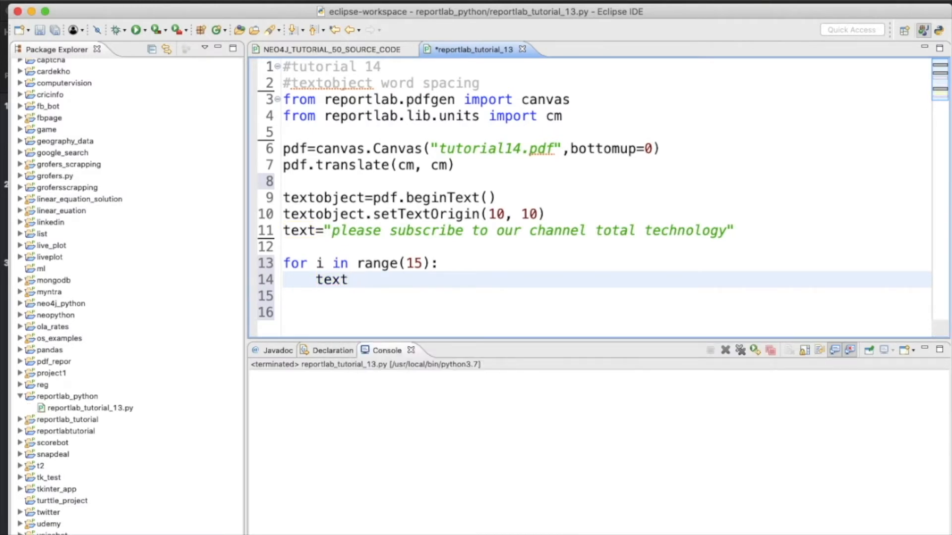
text(object)
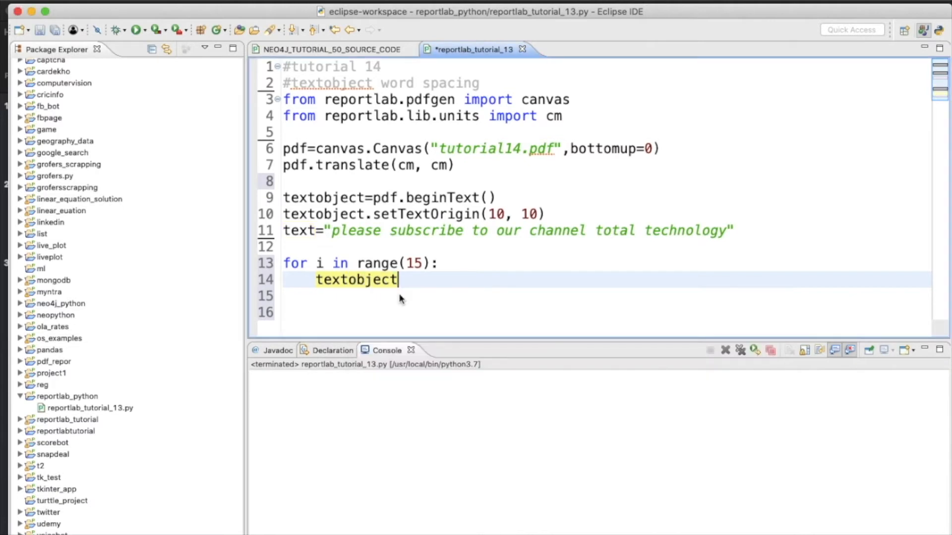
text(.textLine(text)
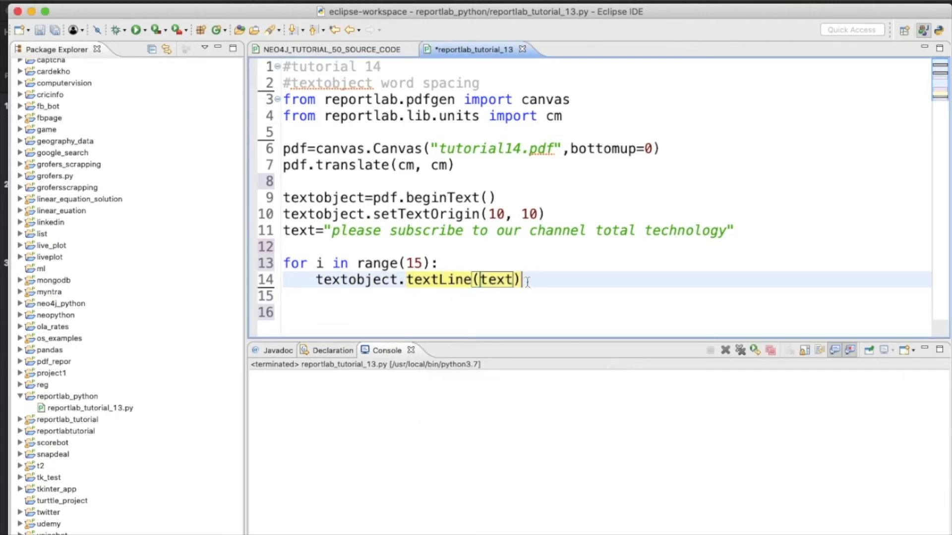
text(text)
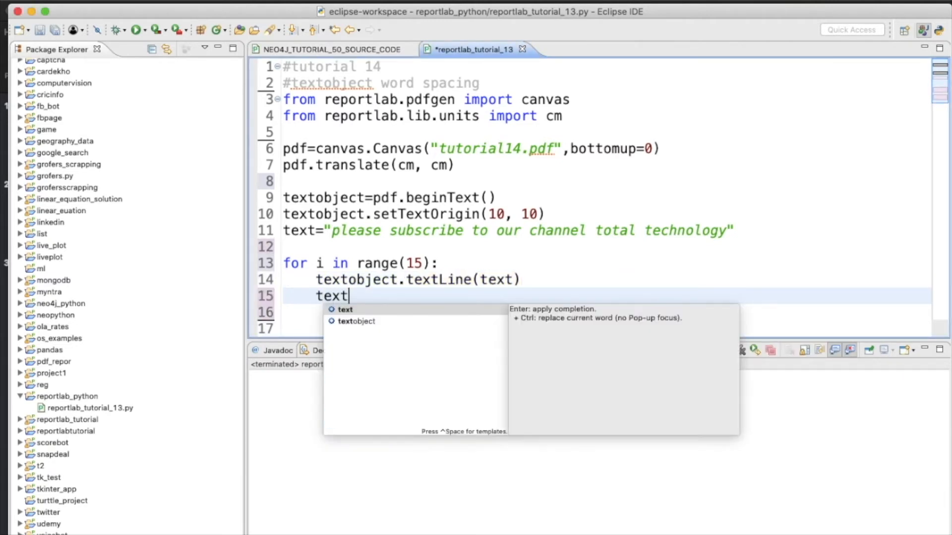
text(object.)
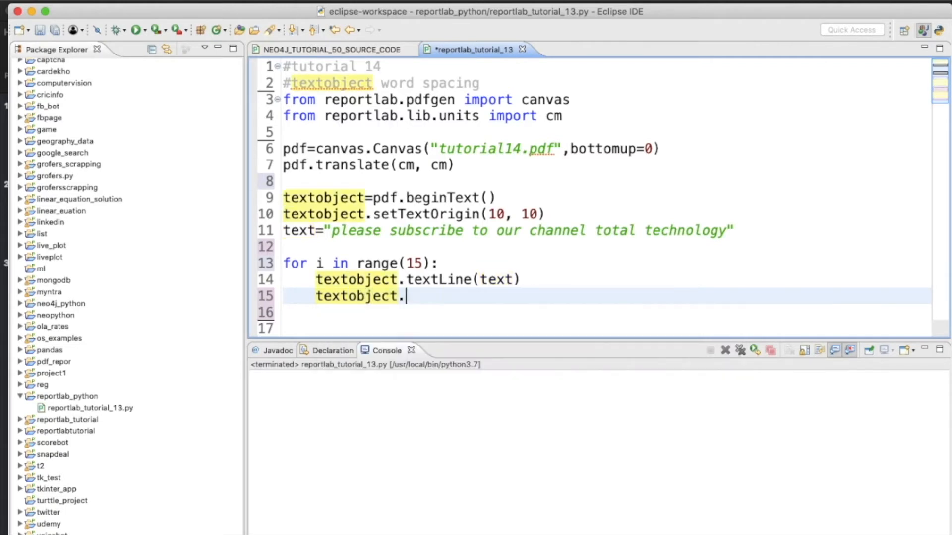
Add textobject.setWordSpace(i+1) inside the loop on line 15
text(se)
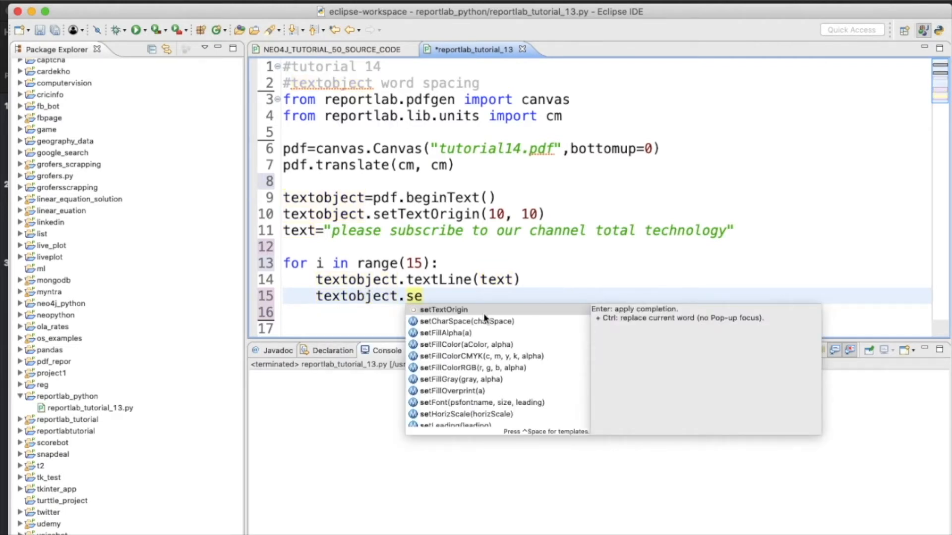
text(tw)
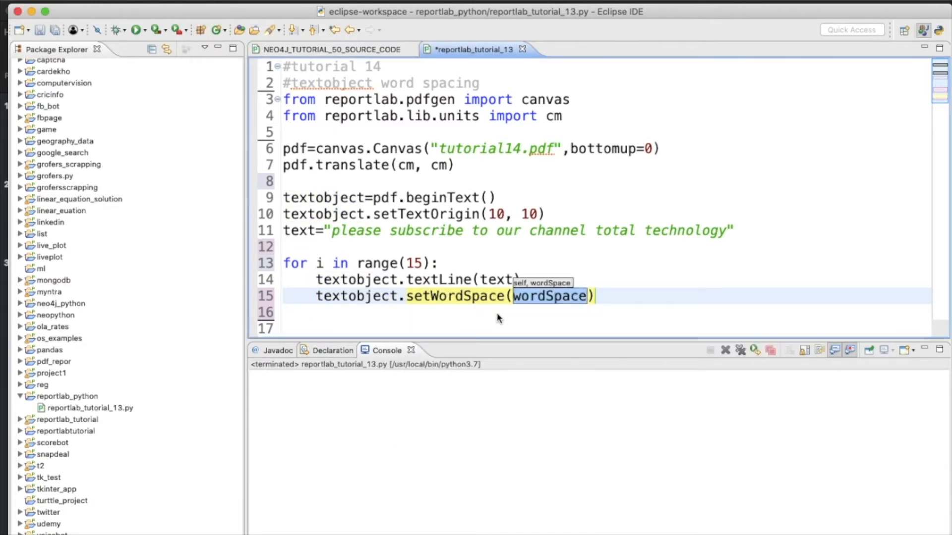
text(i)
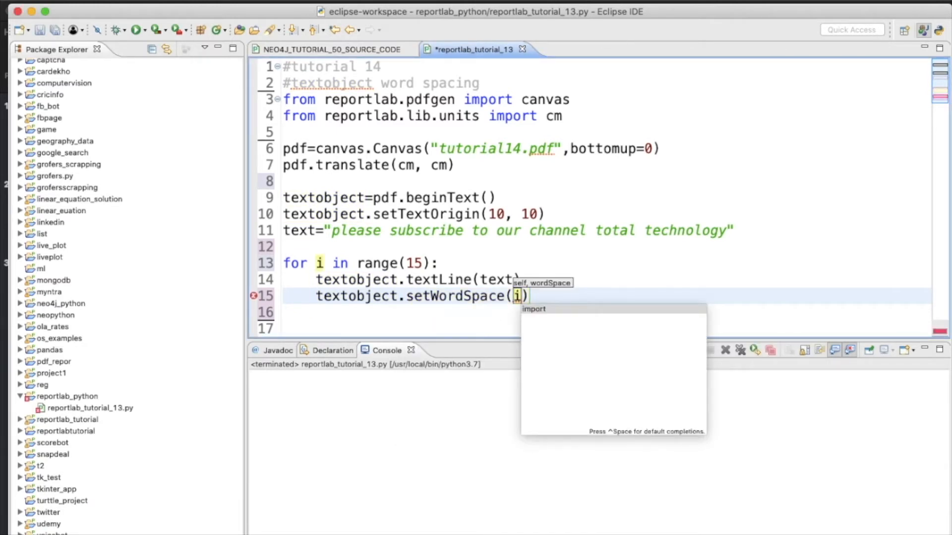
text(*)
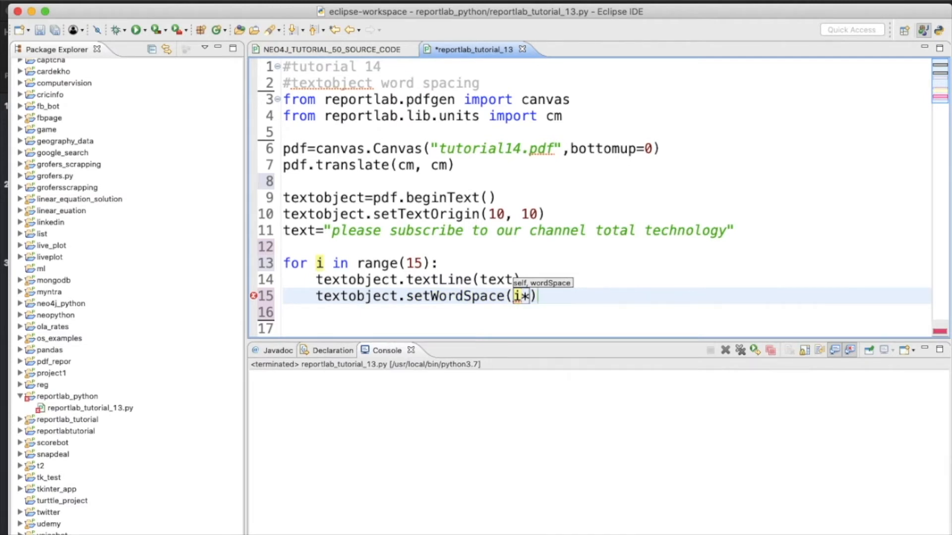
text(1)
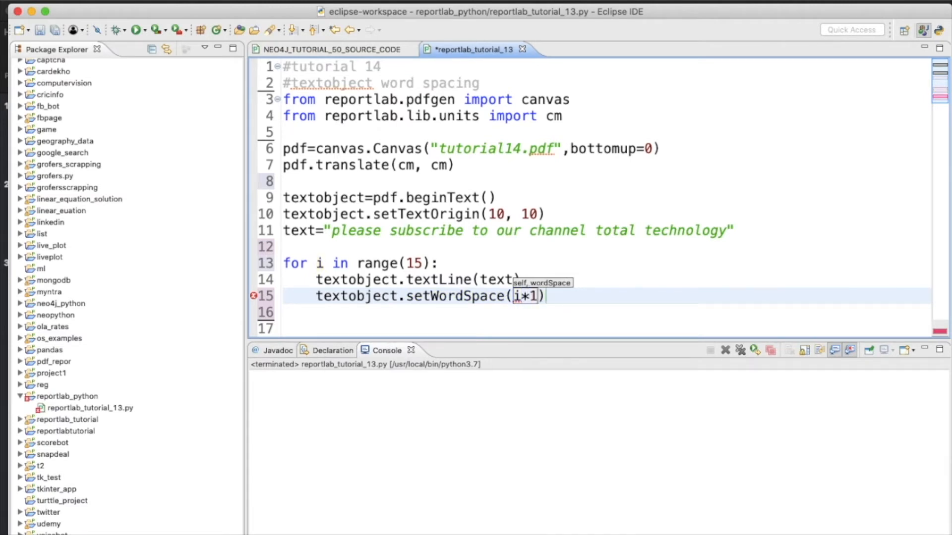
text(.)
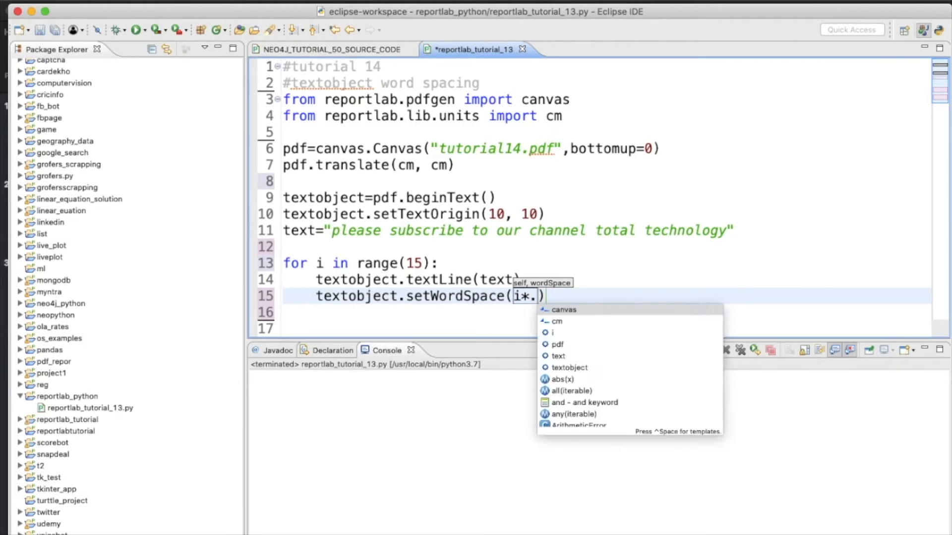
text(2)
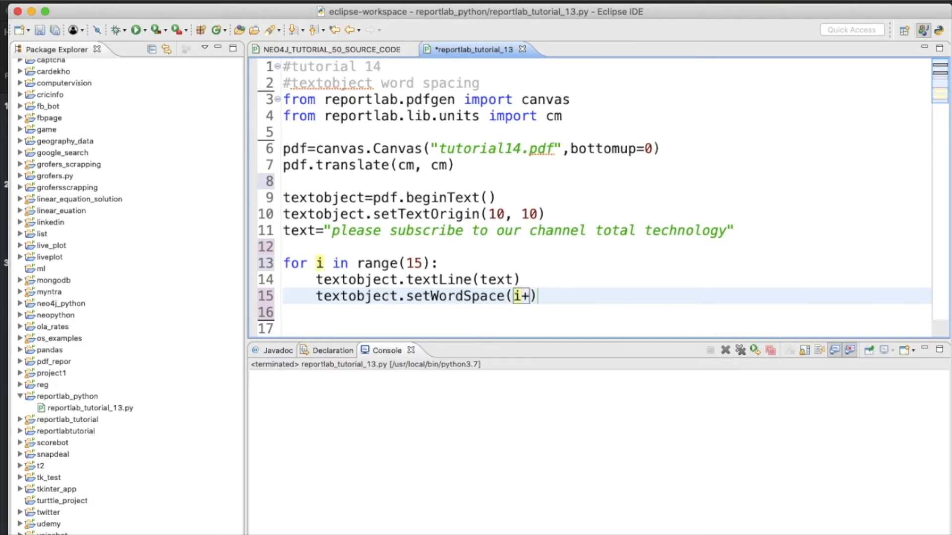
text(1)
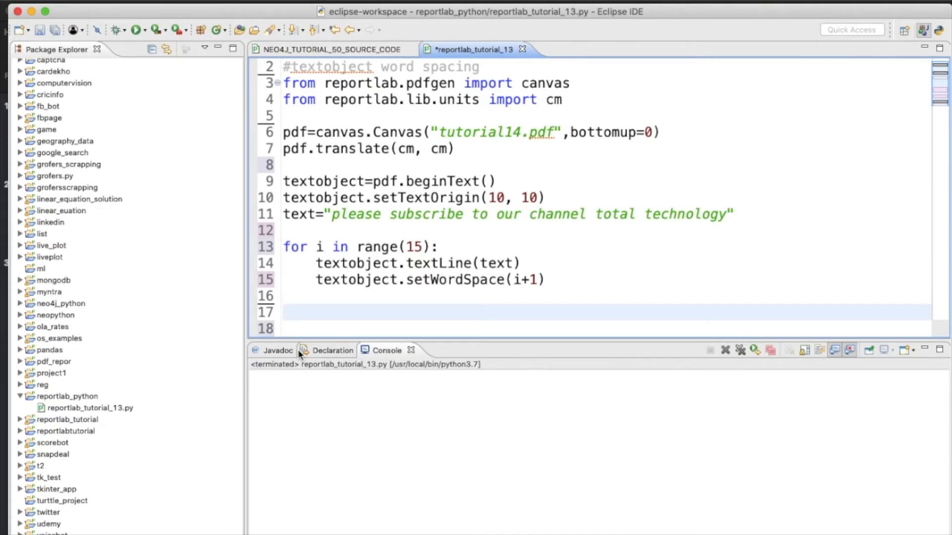
Add pdf.drawText(textobject) below the loop to draw the text object
text(p)
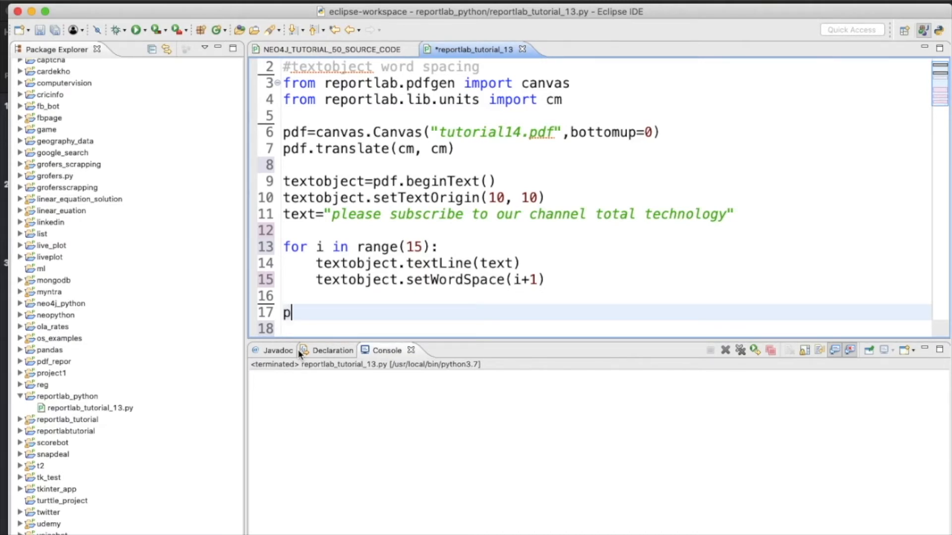
text(df.)
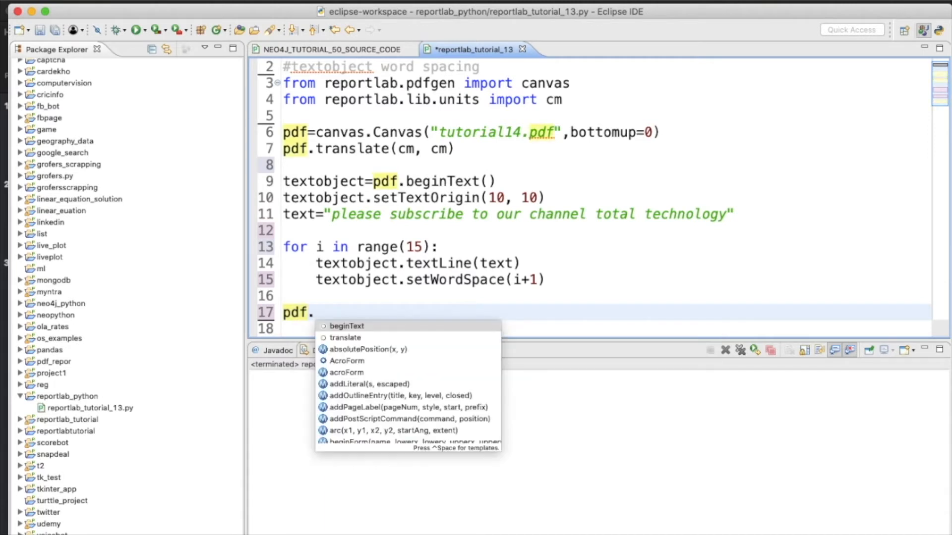
text(drawText(aTextObject)
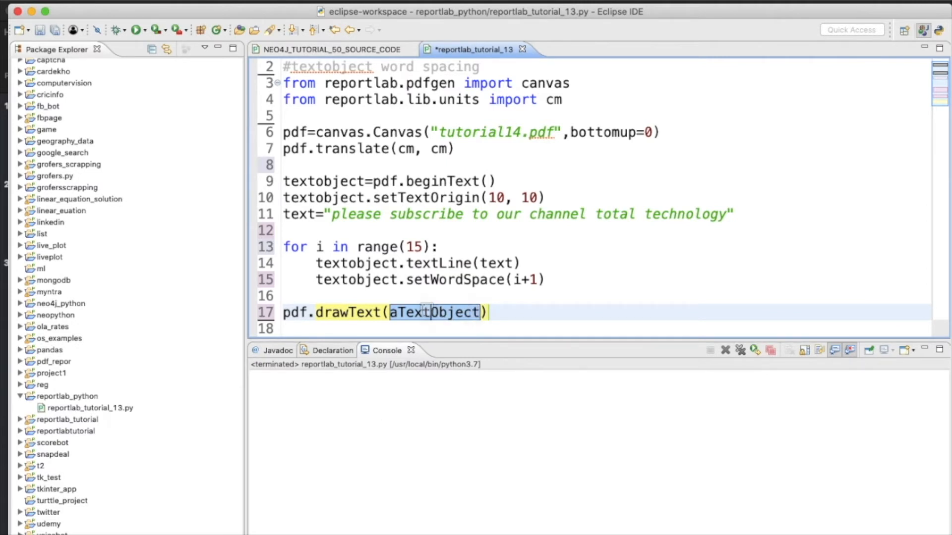
double_click(435, 312)
text(y)
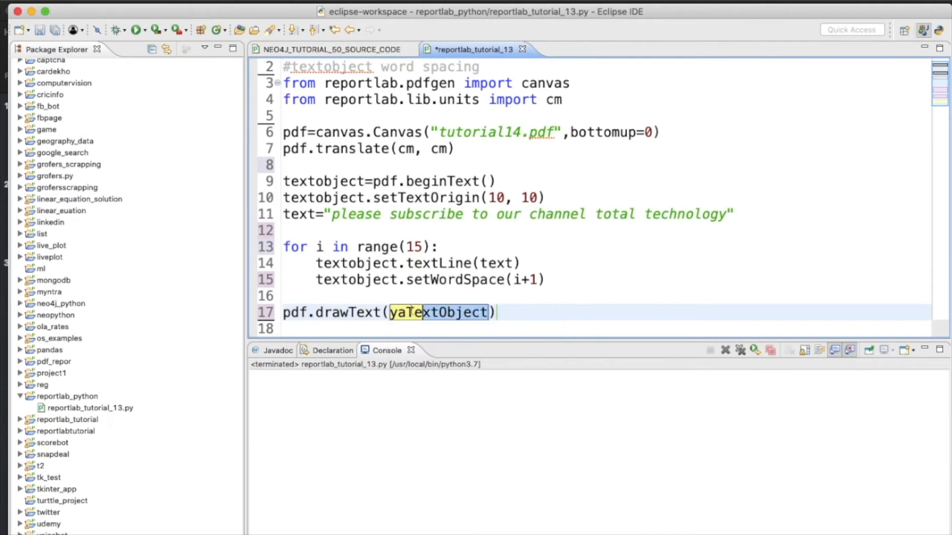
text(tex)
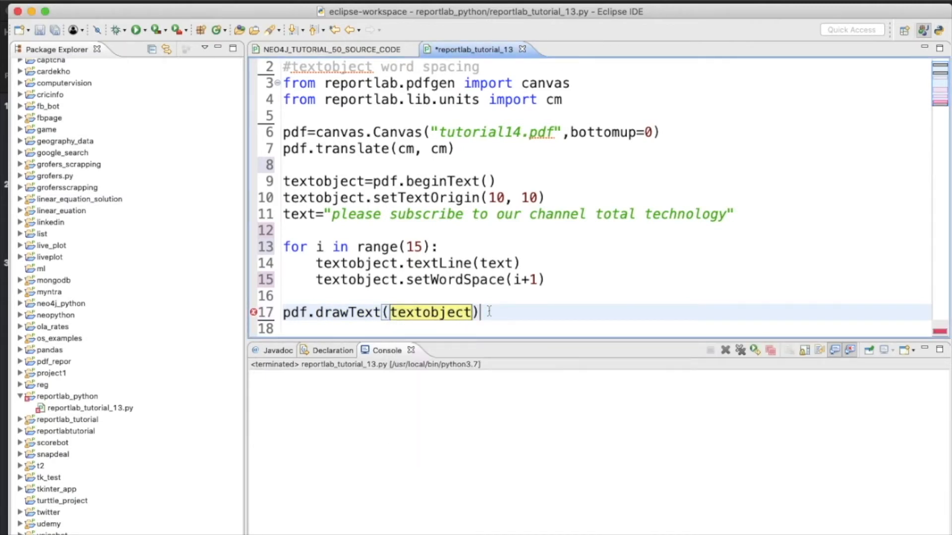
Add a pdf.save() call using autocomplete and save the script
text(pdf.)
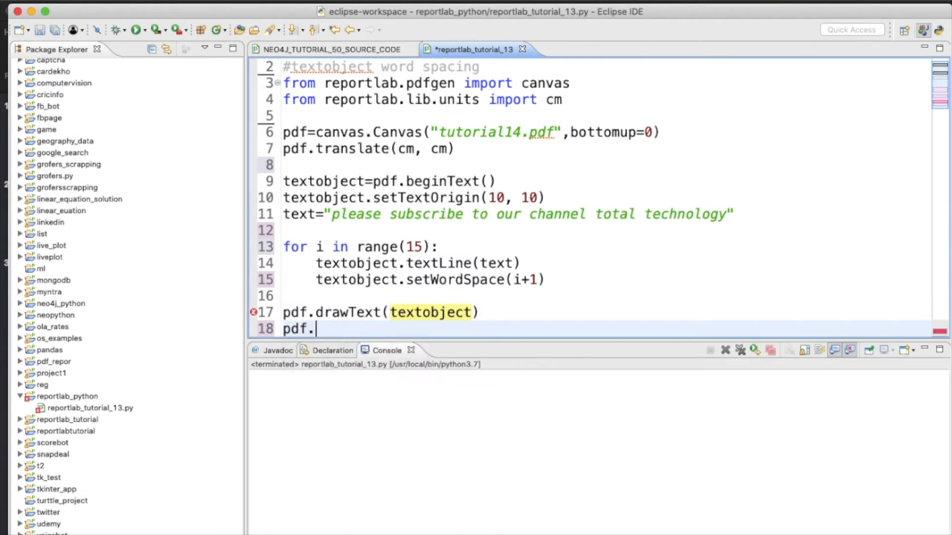
text(s)
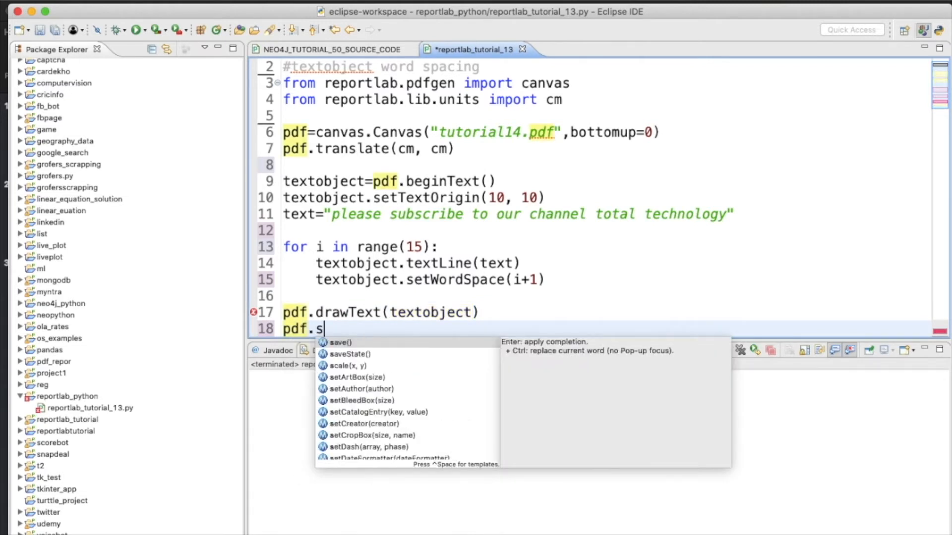
click(342, 342)
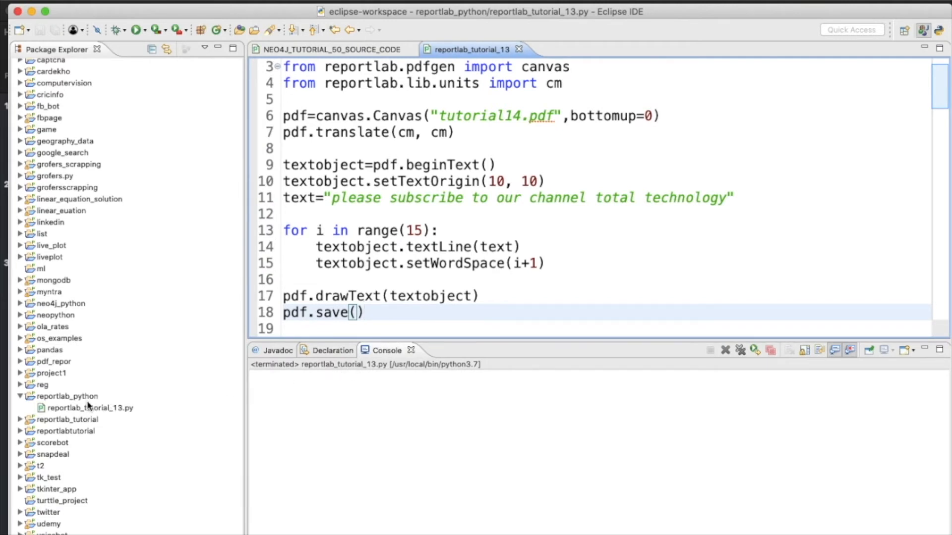
Refresh the reportlab_python project and open the new tutorial14.pdf
click(68, 397)
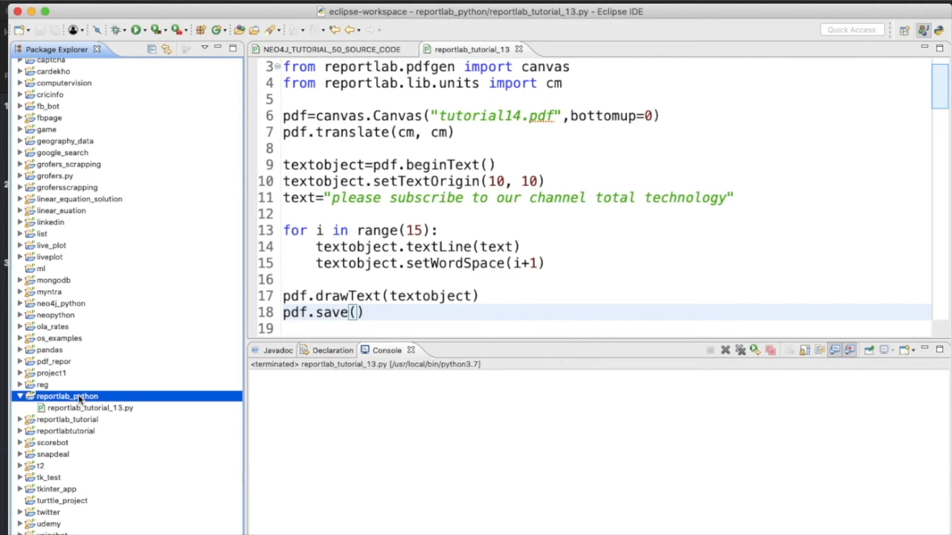
mouse_move(70, 414)
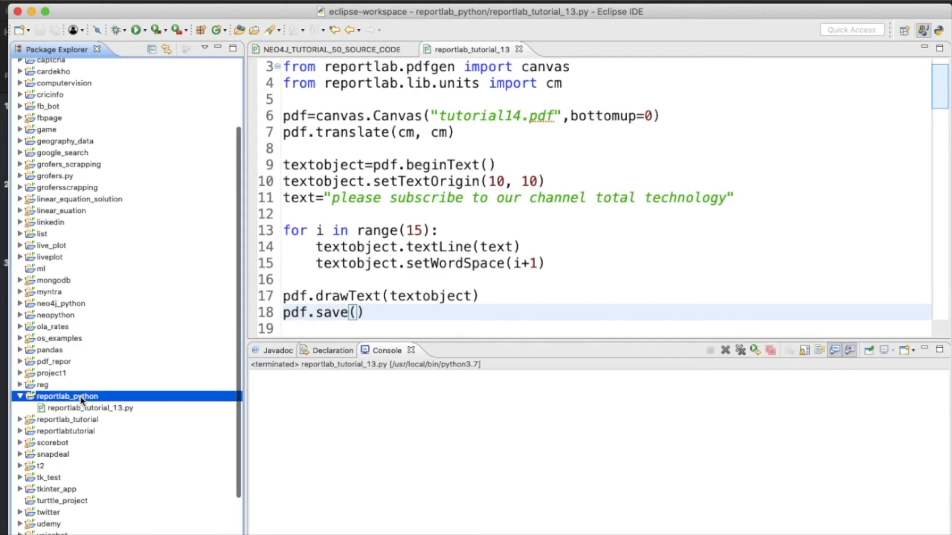
right_click(67, 397)
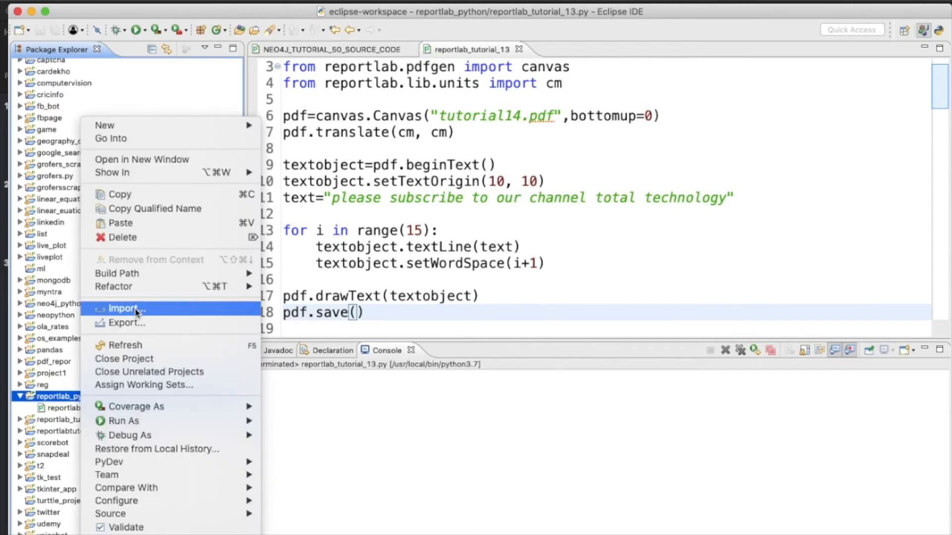
mouse_move(128, 323)
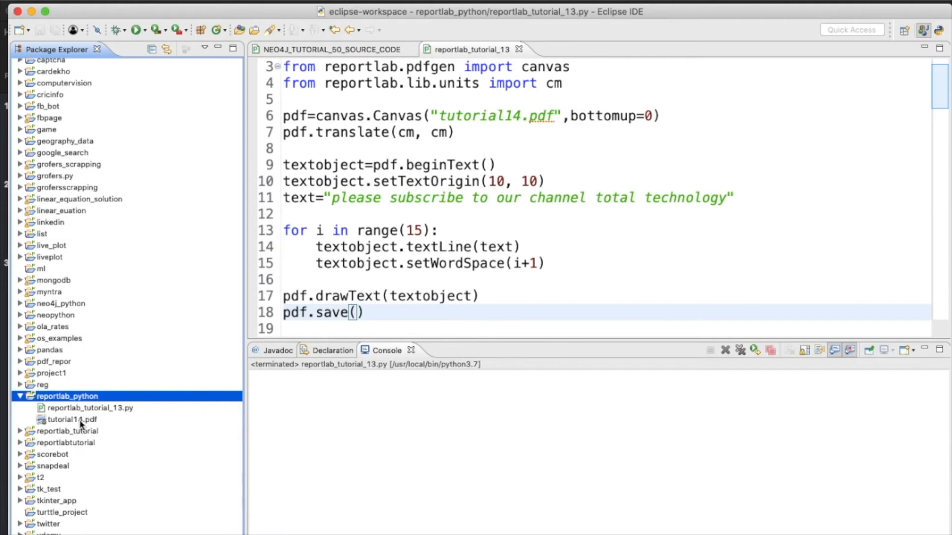
double_click(72, 419)
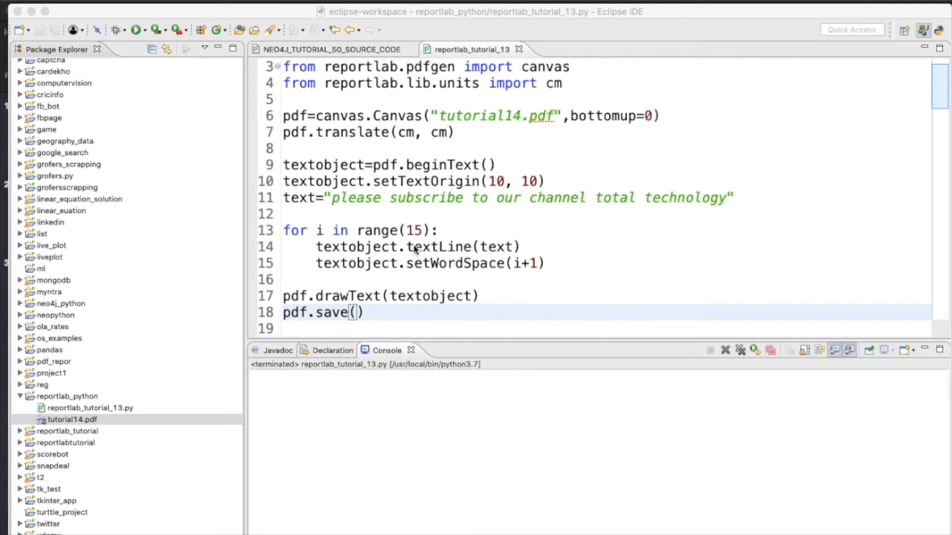
mouse_move(459, 236)
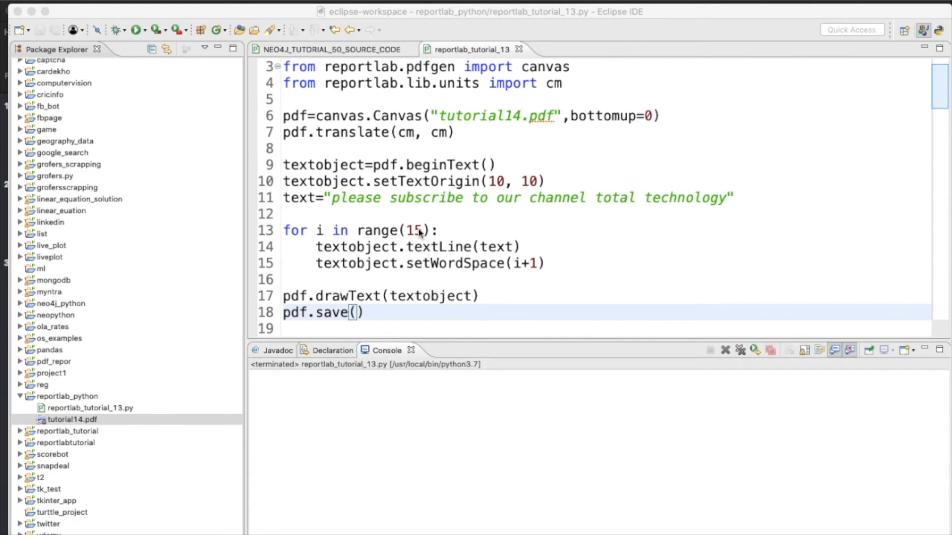
mouse_move(425, 246)
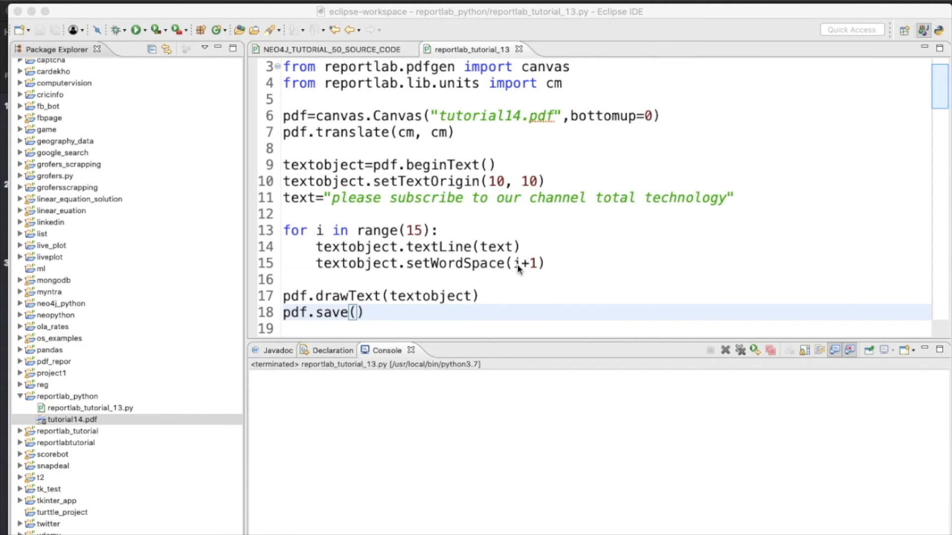
mouse_move(415, 246)
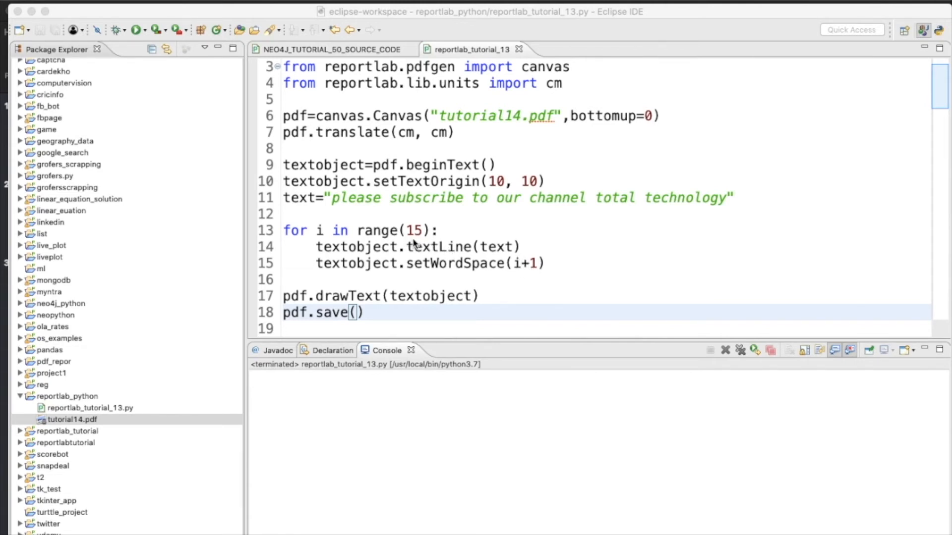
mouse_move(462, 268)
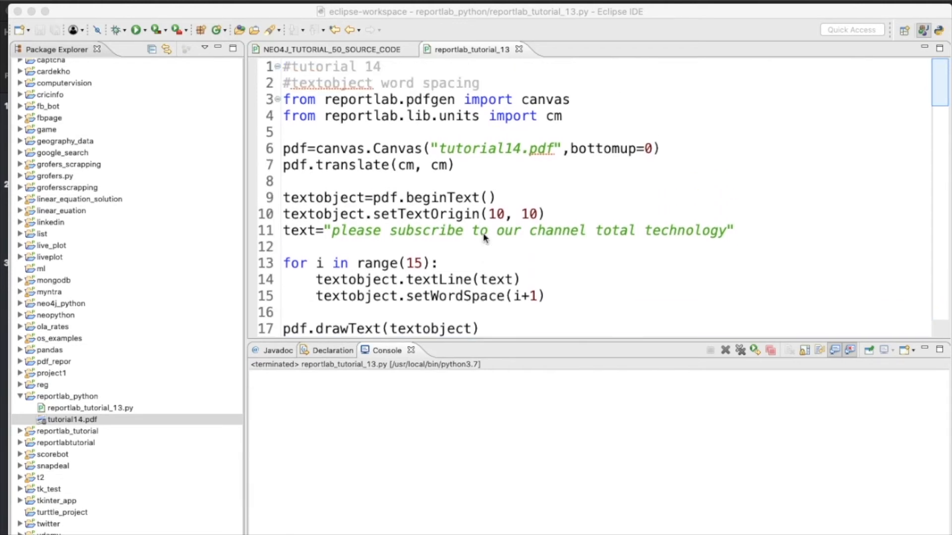
Paste the script, ending with pdf.save(), below 'Code:' on slide 3
text(pdf.save())
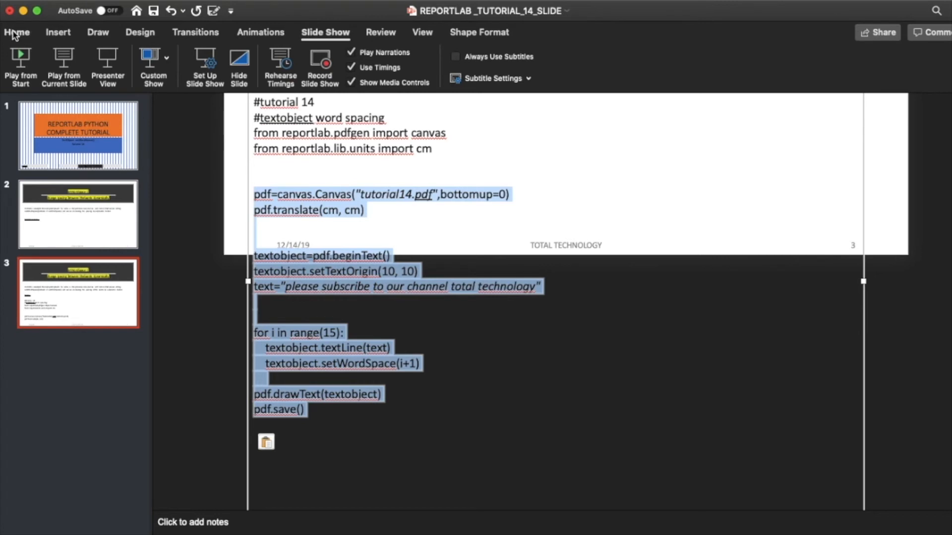
click(351, 57)
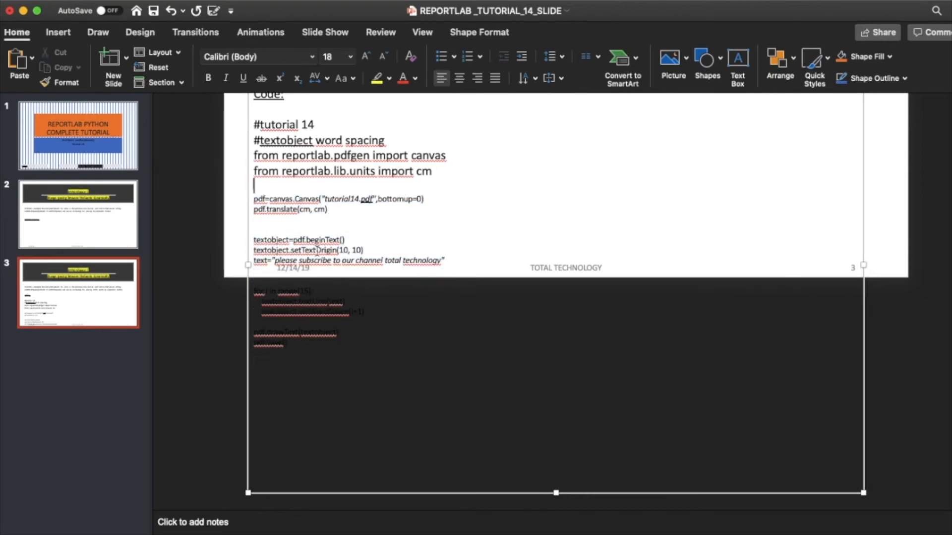
Set the first code lines to size 10, remove blank lines, and cut lines after the loop
drag(255, 125, 428, 176)
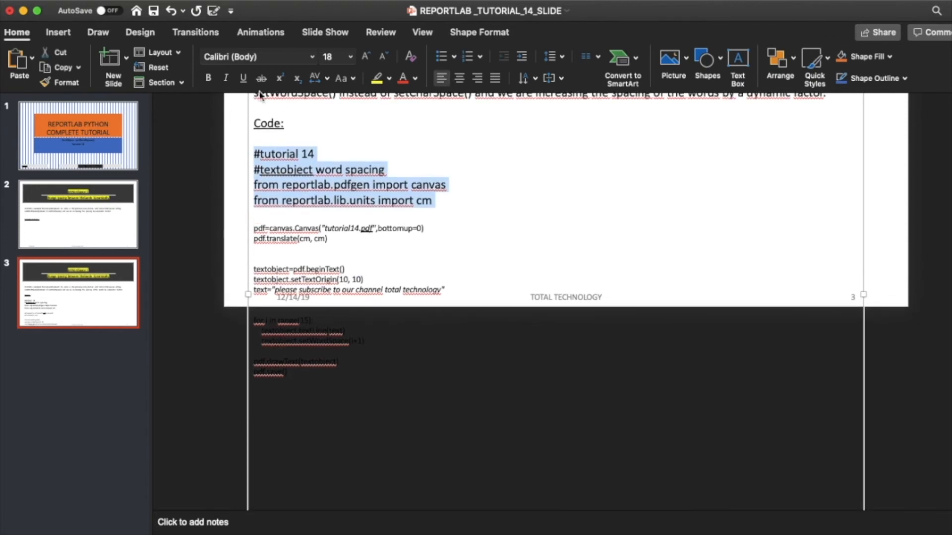
click(351, 56)
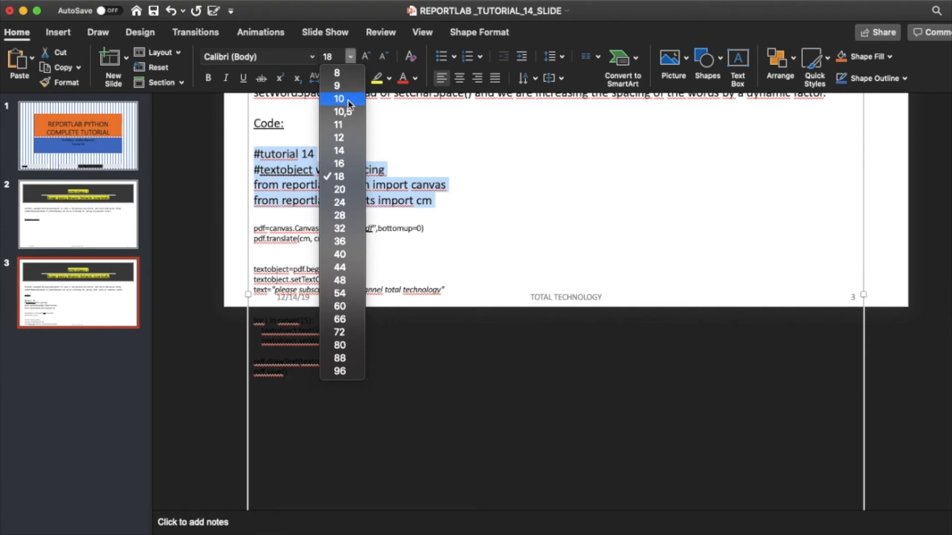
click(338, 98)
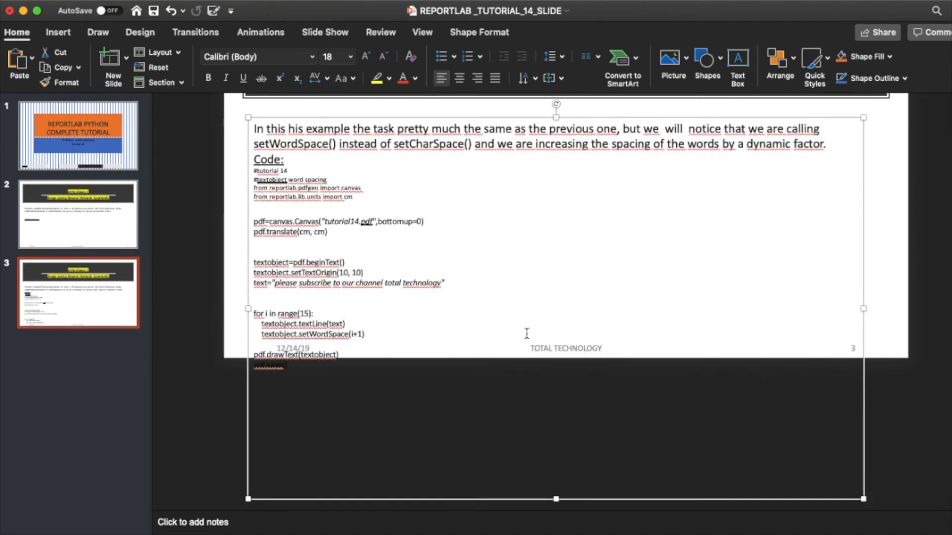
mouse_move(449, 257)
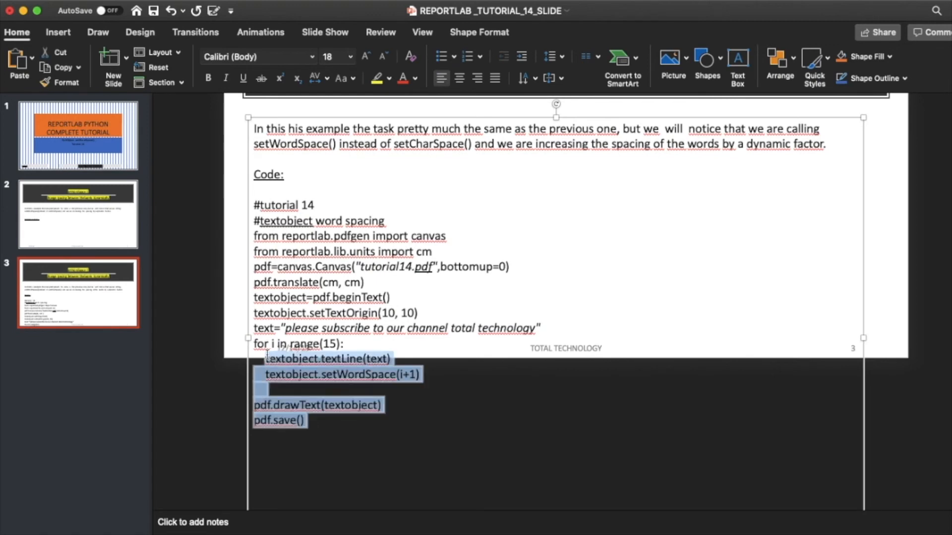
right_click(266, 370)
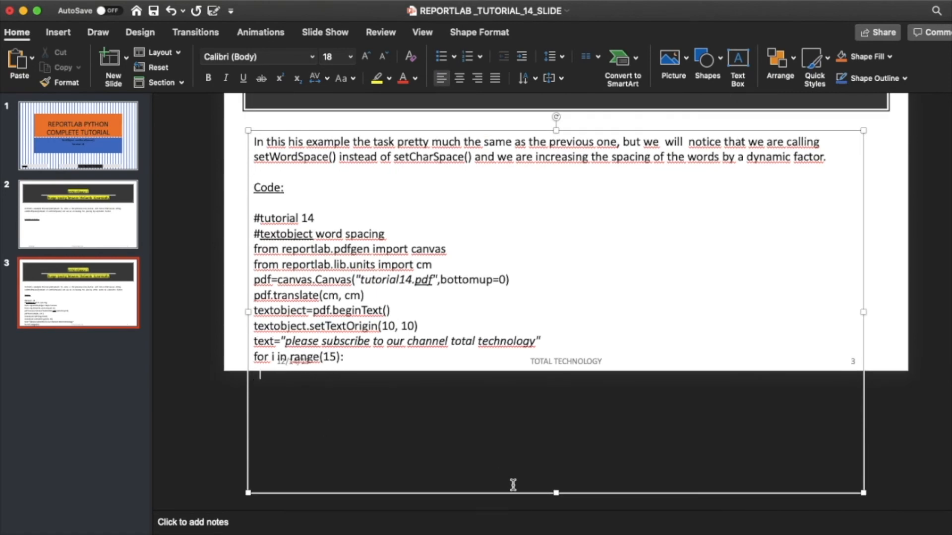
Shrink the code text box and set lines from pdf.translate down to size 14
drag(555, 492, 555, 384)
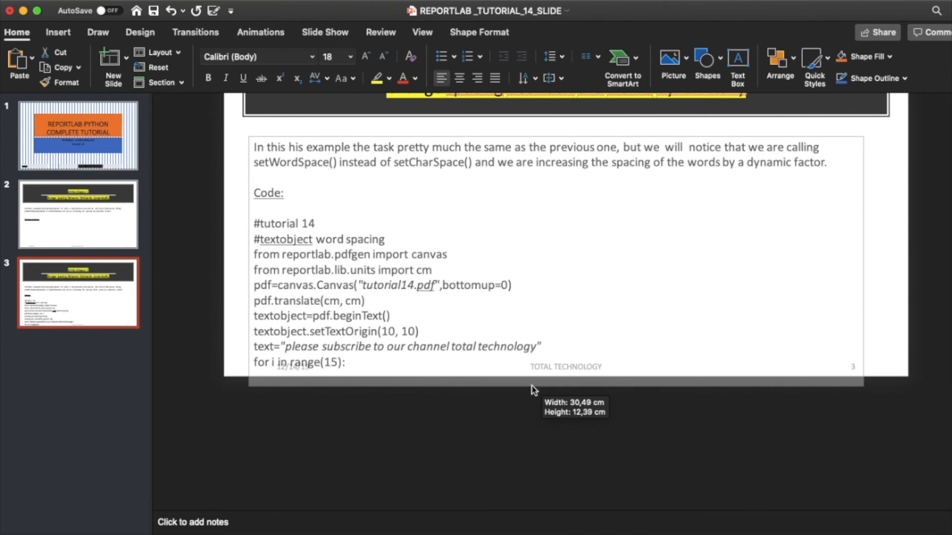
click(687, 246)
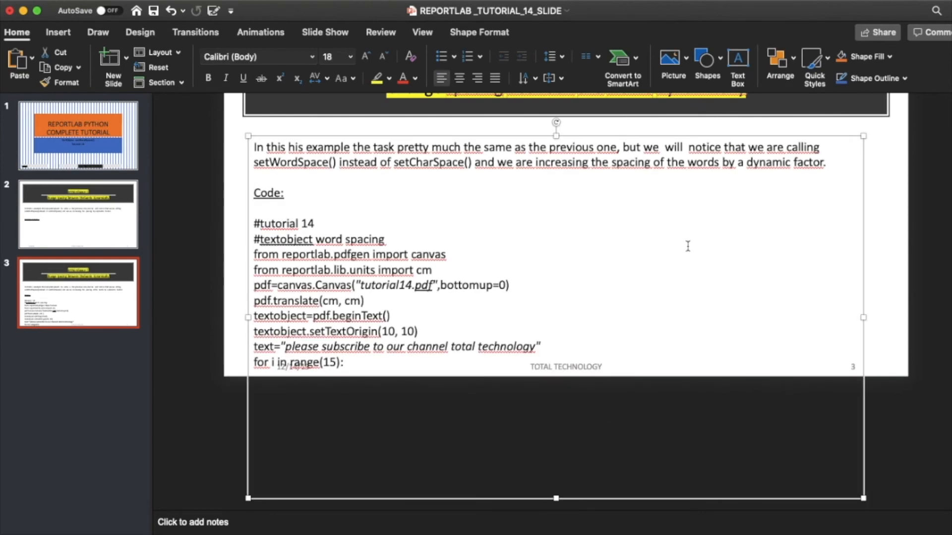
drag(316, 302, 343, 363)
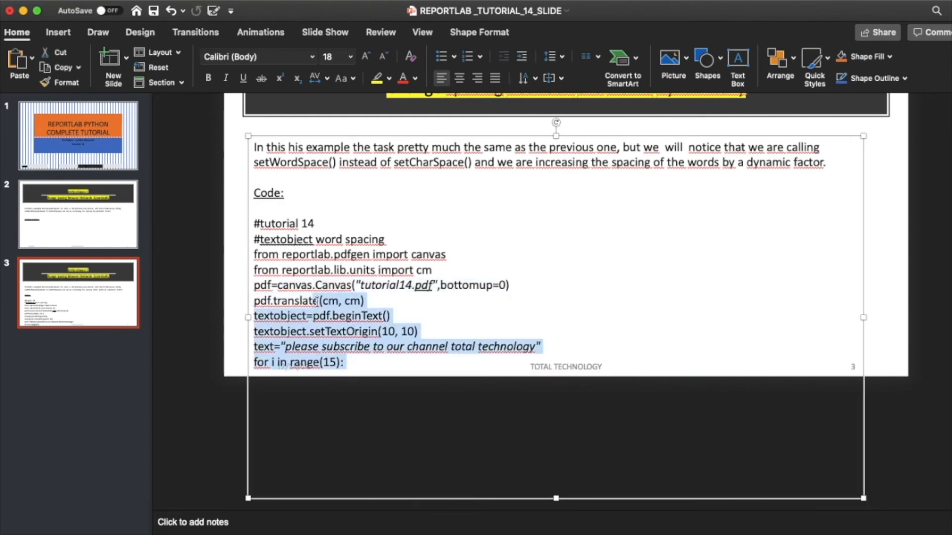
click(350, 56)
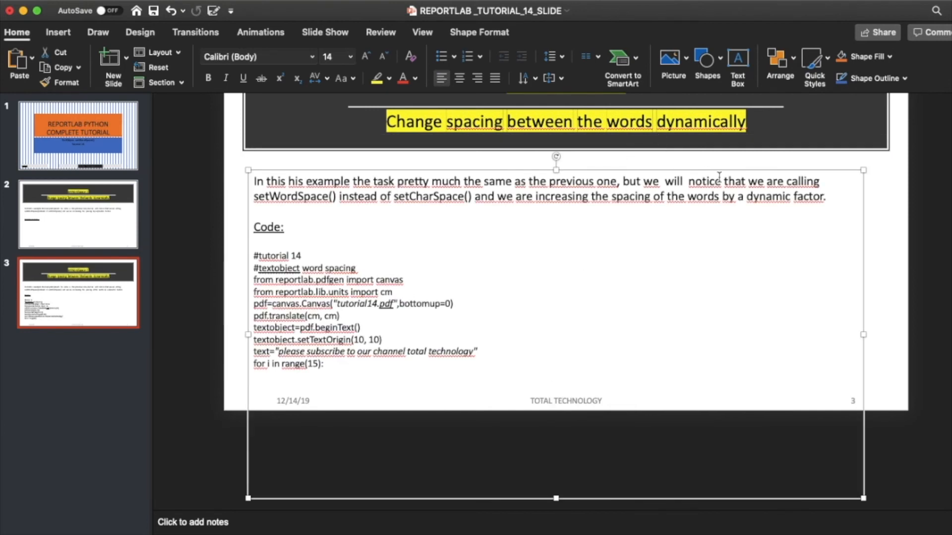
mouse_move(874, 508)
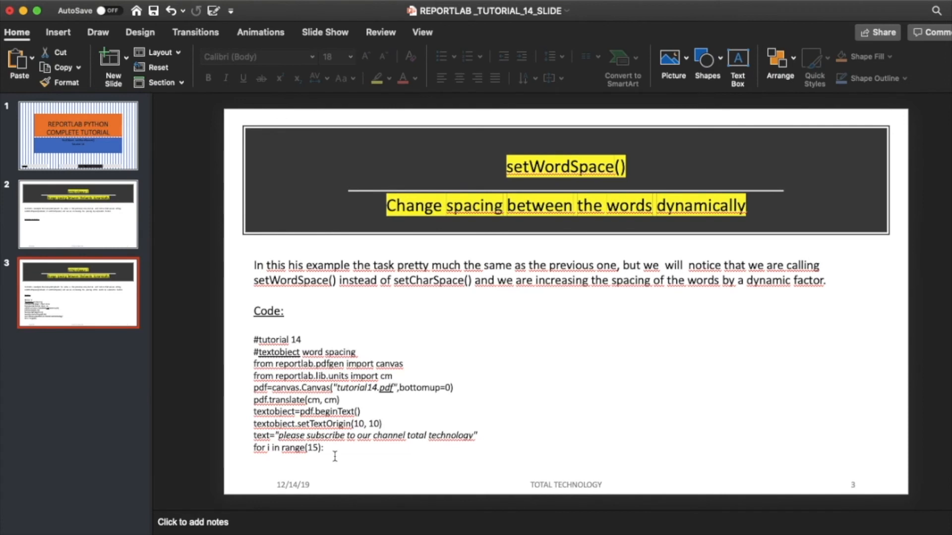
Duplicate slide 3 as slide 4 and select its code text
right_click(77, 293)
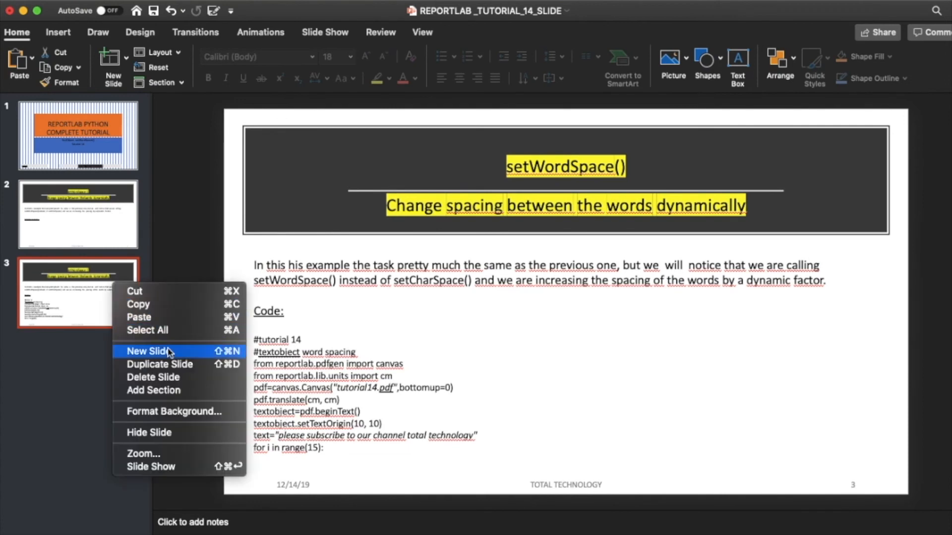
click(146, 351)
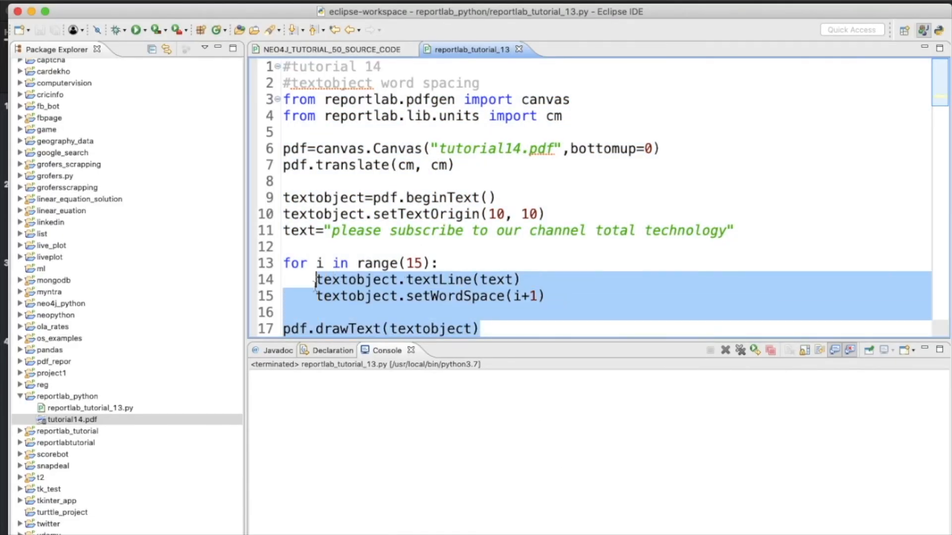
text(pdf.save())
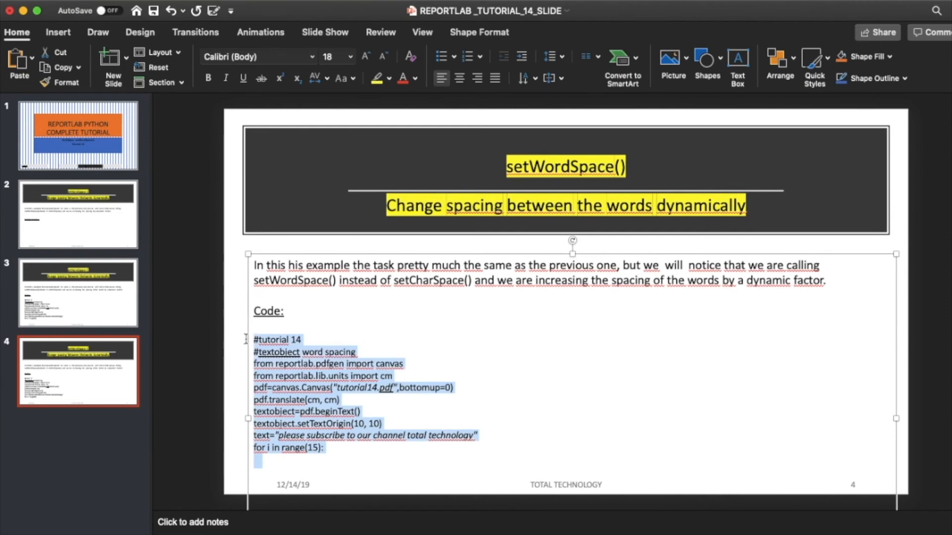
Replace slide 4's code with the for loop, drawText and save lines, then open slide 2
key(cmd+v)
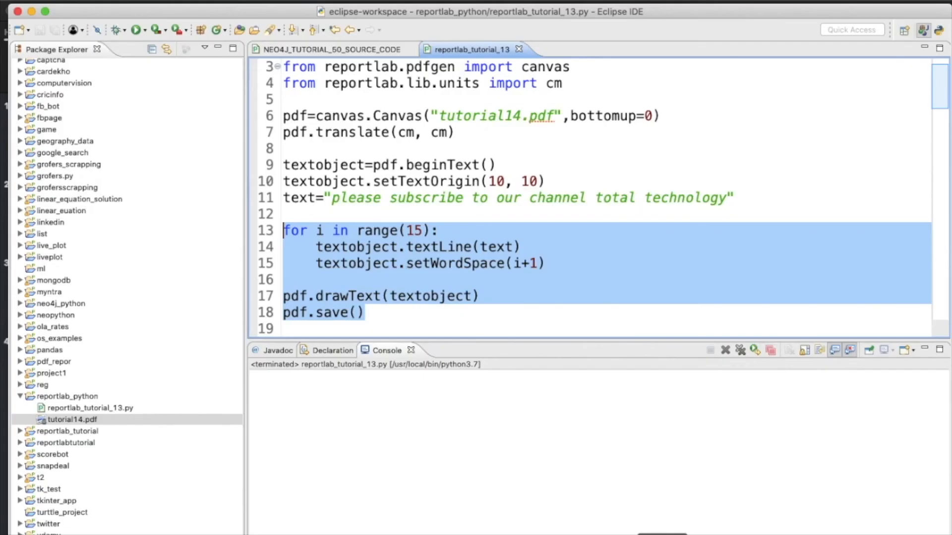
double_click(71, 420)
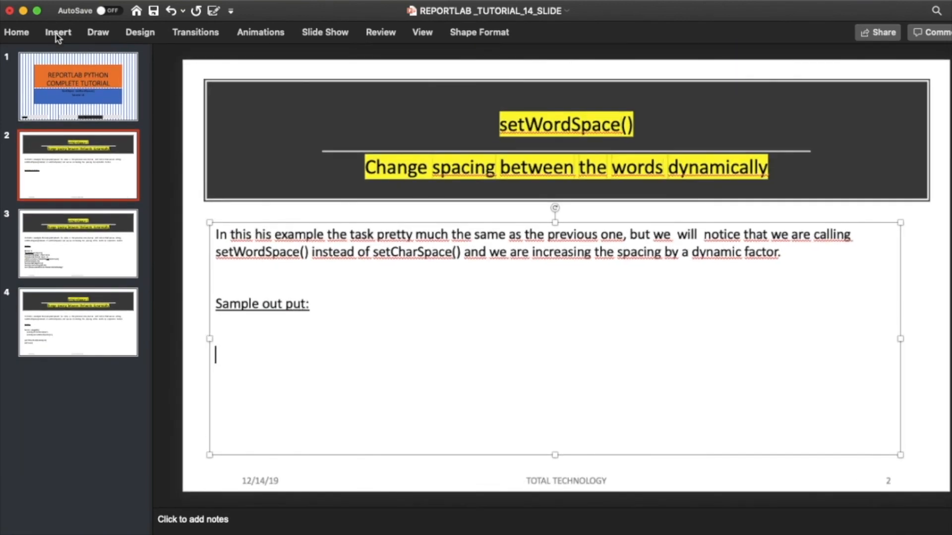
Insert the output screenshot from Downloads on slide 2 and drag it wider across the slide
click(57, 32)
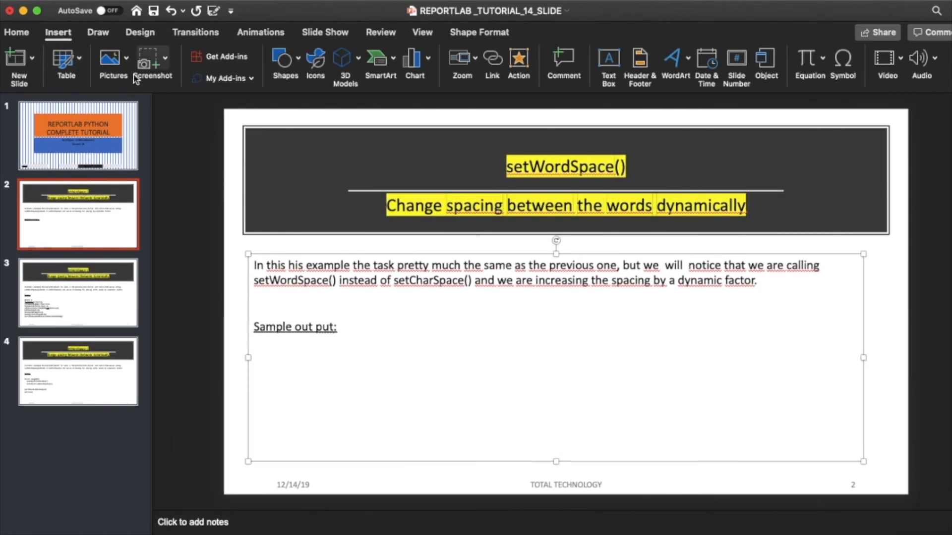
click(109, 57)
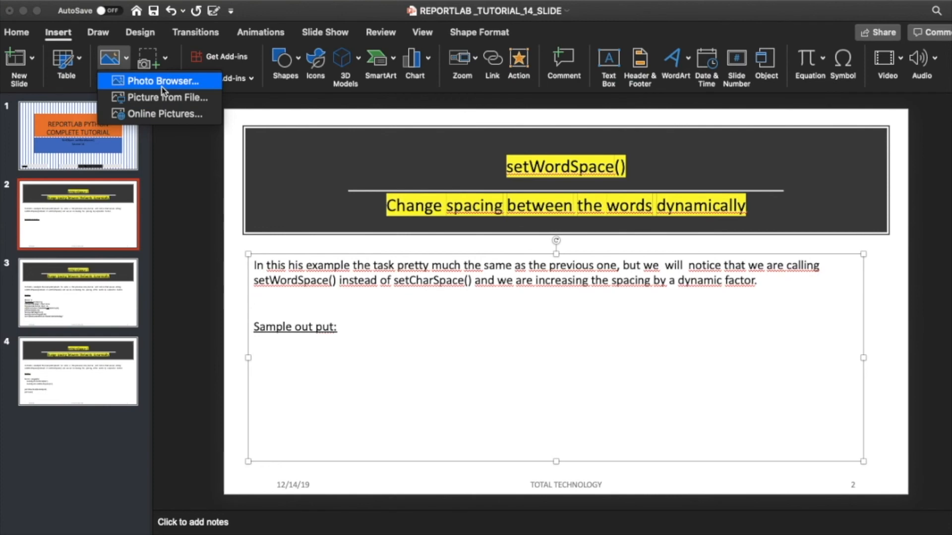
click(168, 97)
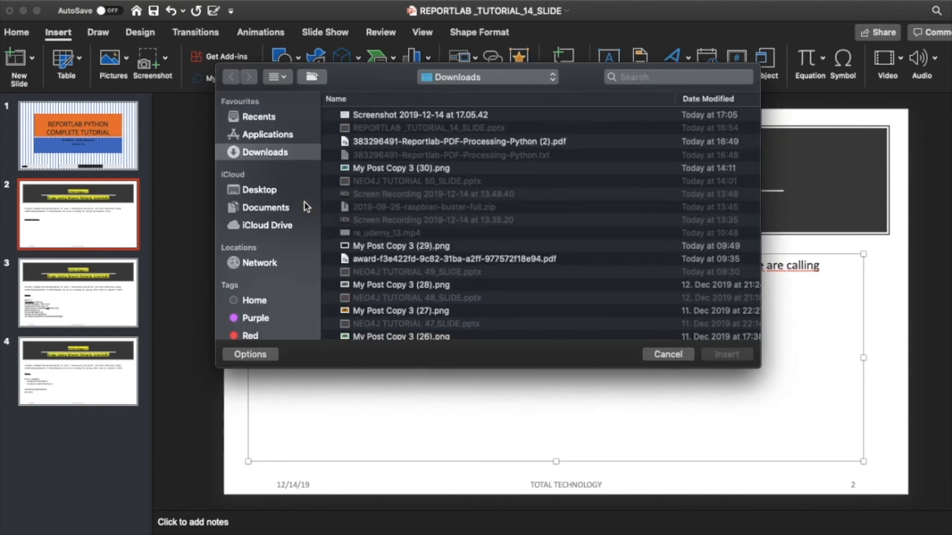
click(667, 354)
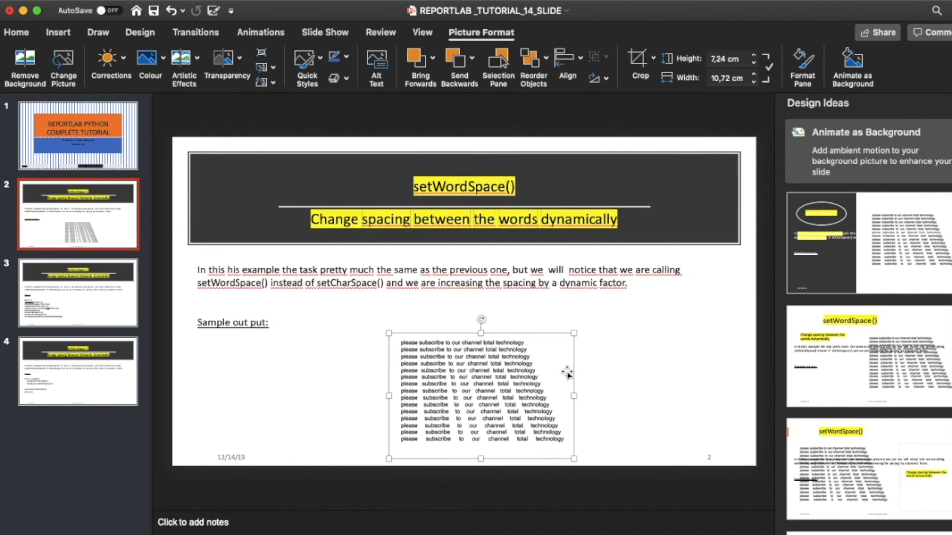
drag(574, 397, 672, 398)
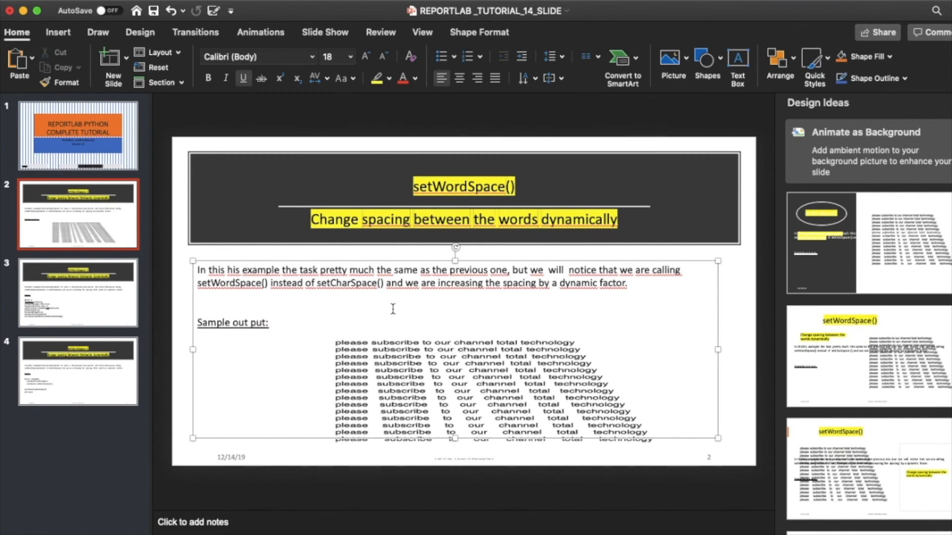
click(198, 308)
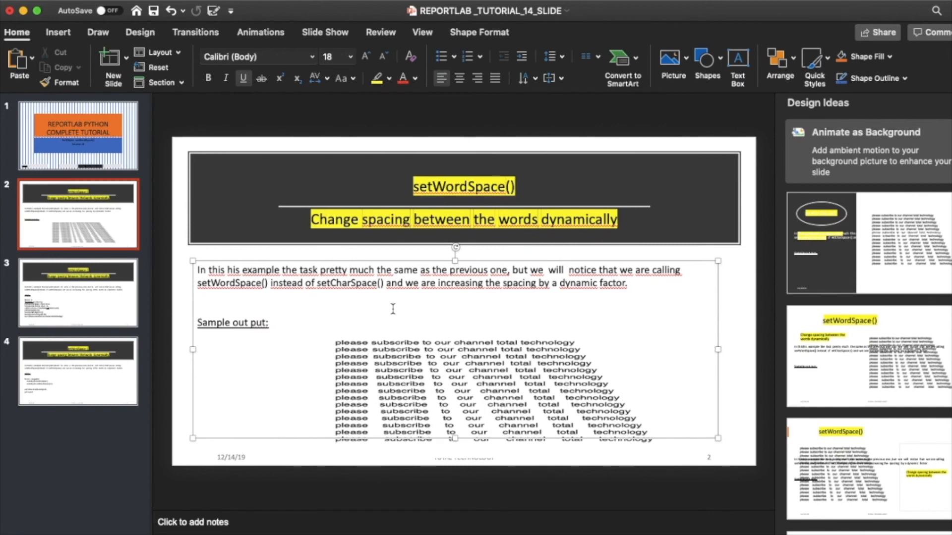
click(198, 306)
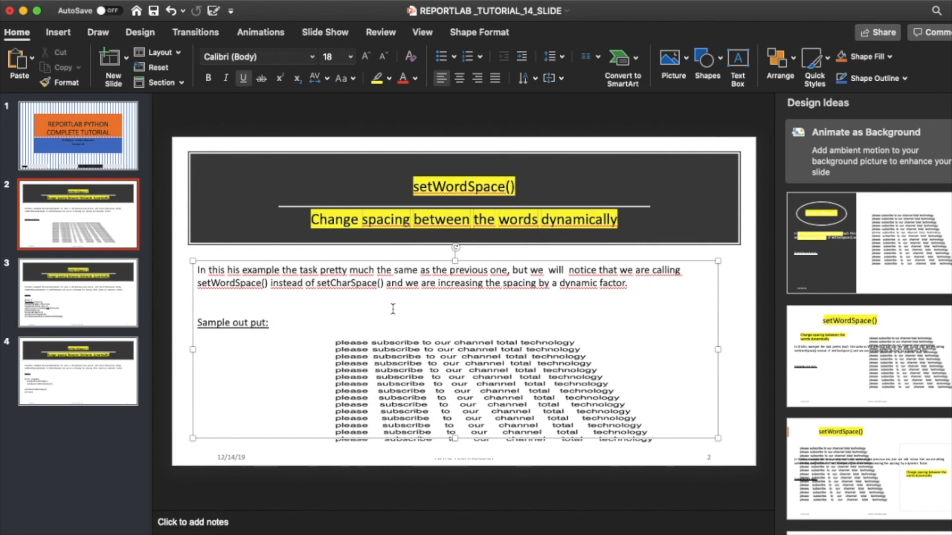
click(198, 307)
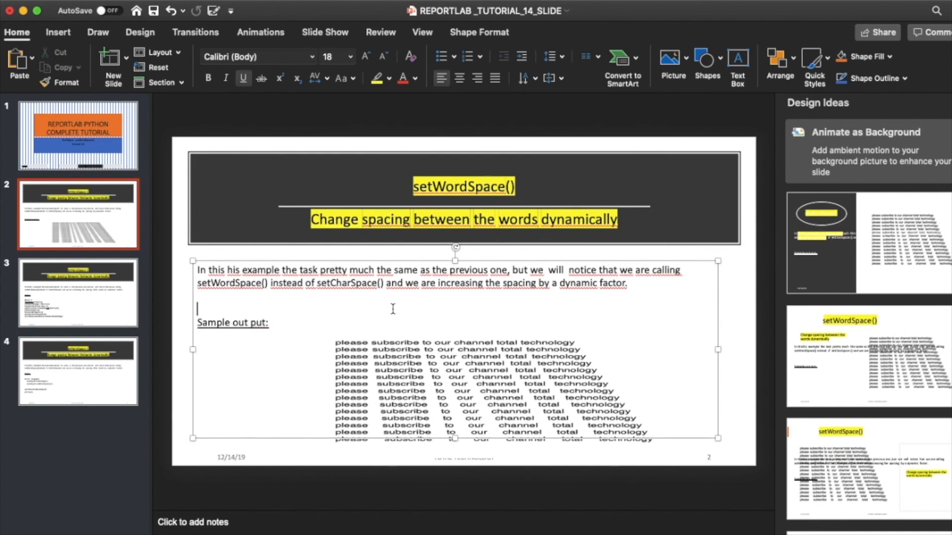